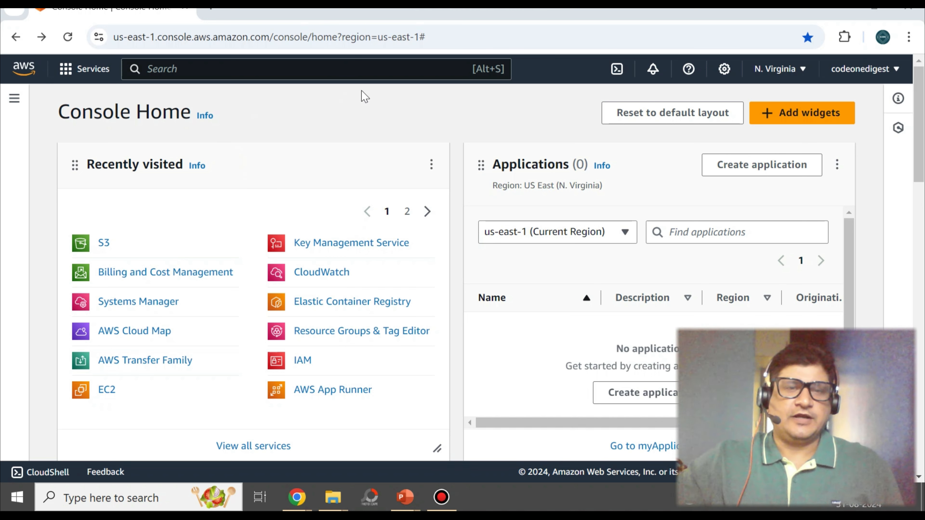
mouse_move(476, 110)
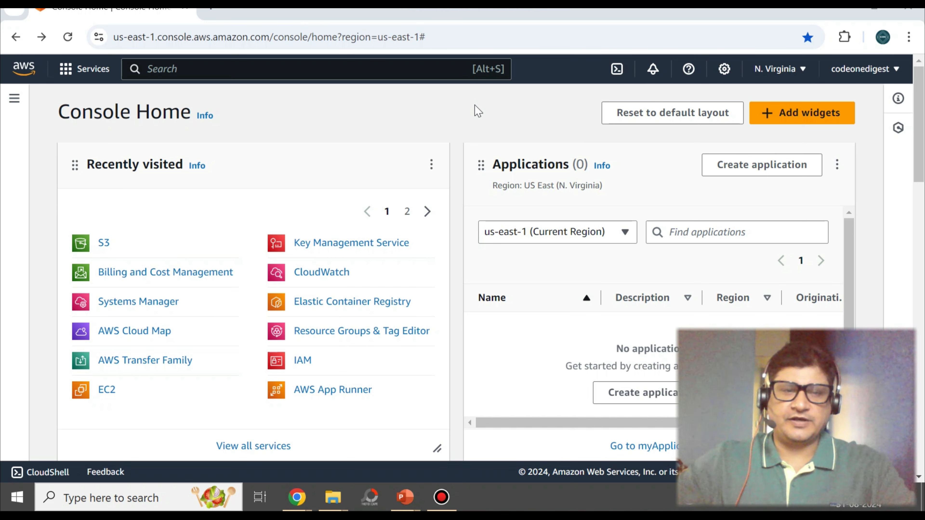
mouse_move(103, 243)
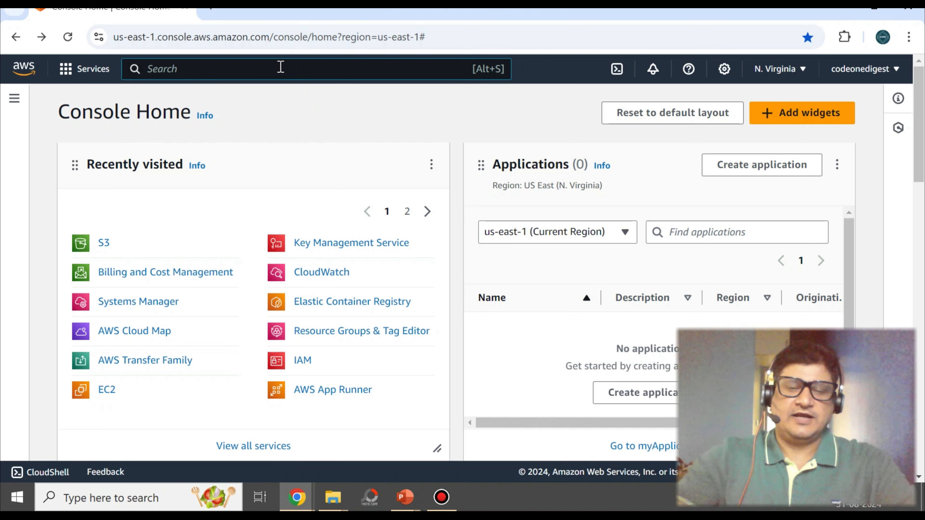
- Search for s3, open the Amazon S3 service home and expand its navigation list of sections
type("s3")
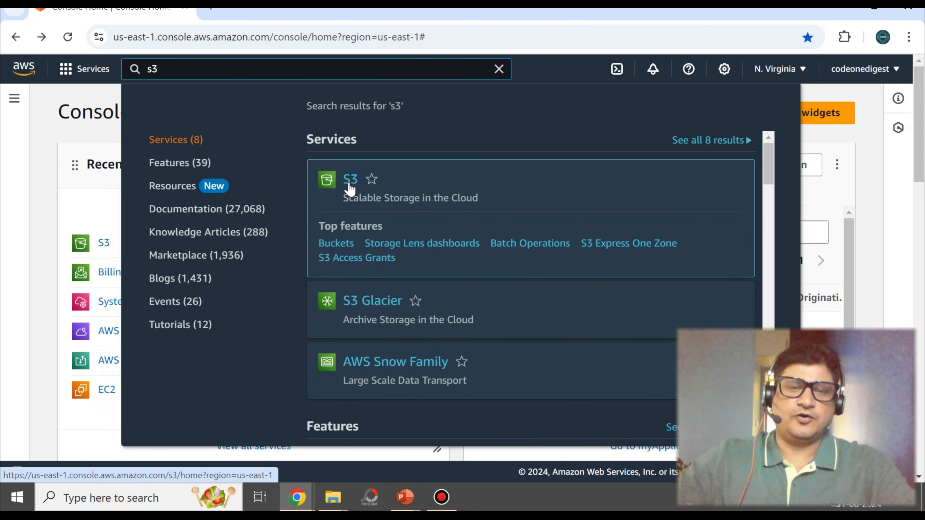
left_click(350, 179)
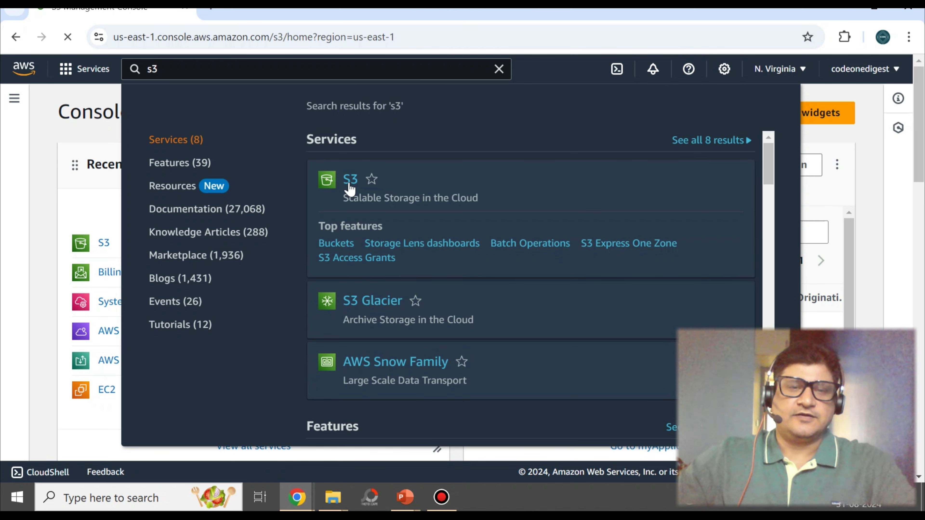
left_click(350, 179)
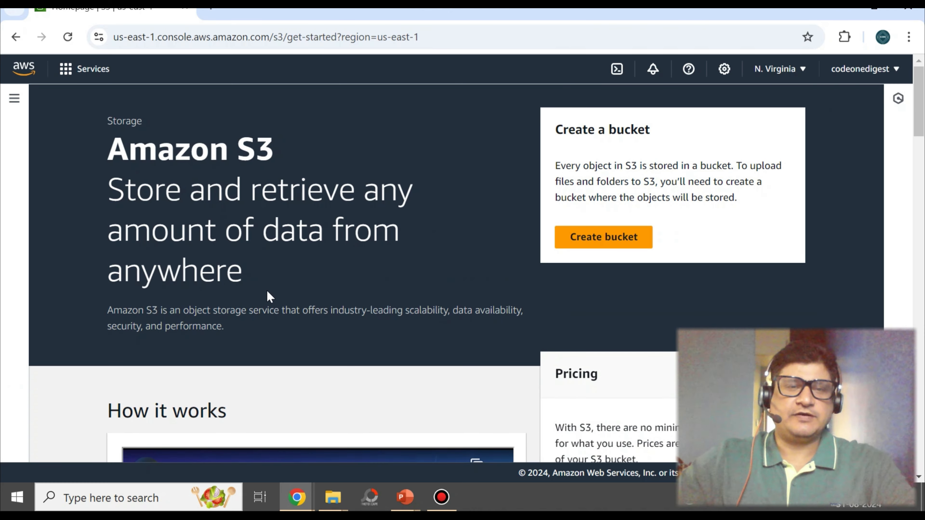
scroll("down", 3)
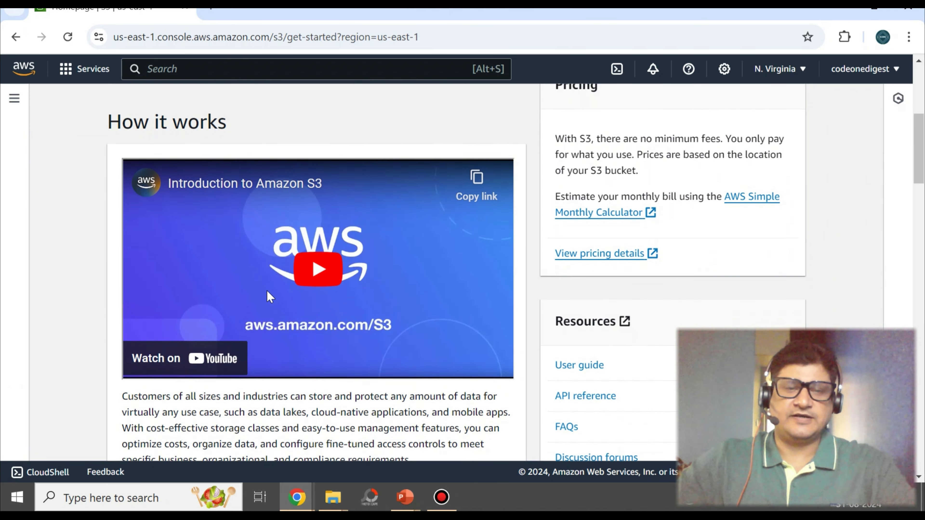
left_click(14, 99)
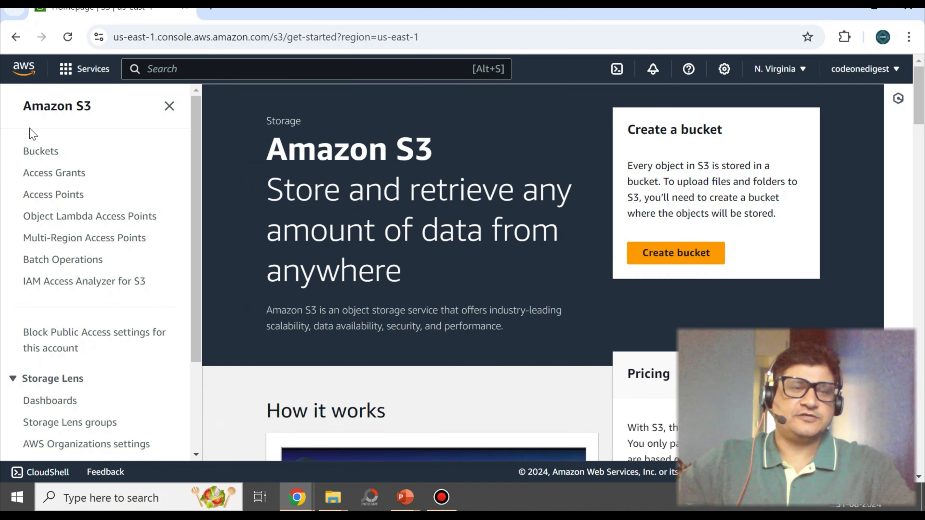
mouse_move(37, 171)
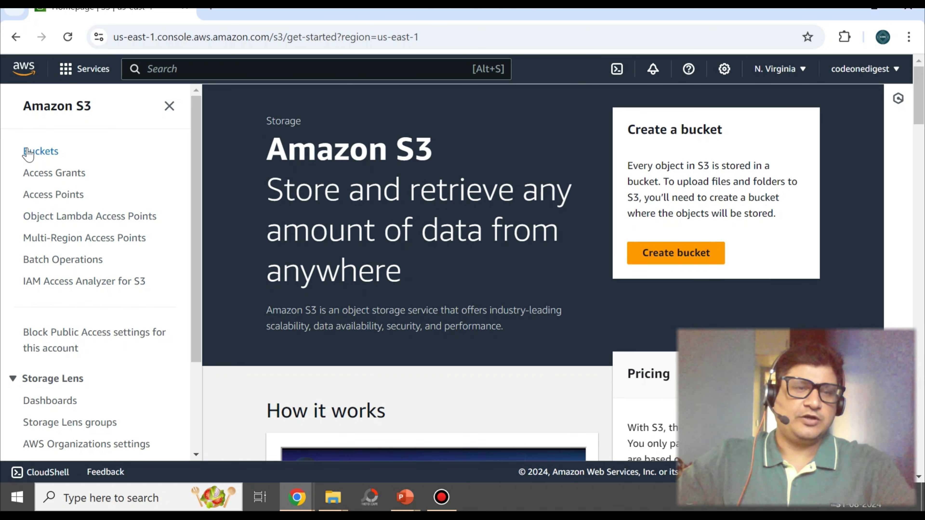
- Open the empty general purpose Buckets list and start creating a new bucket
left_click(40, 150)
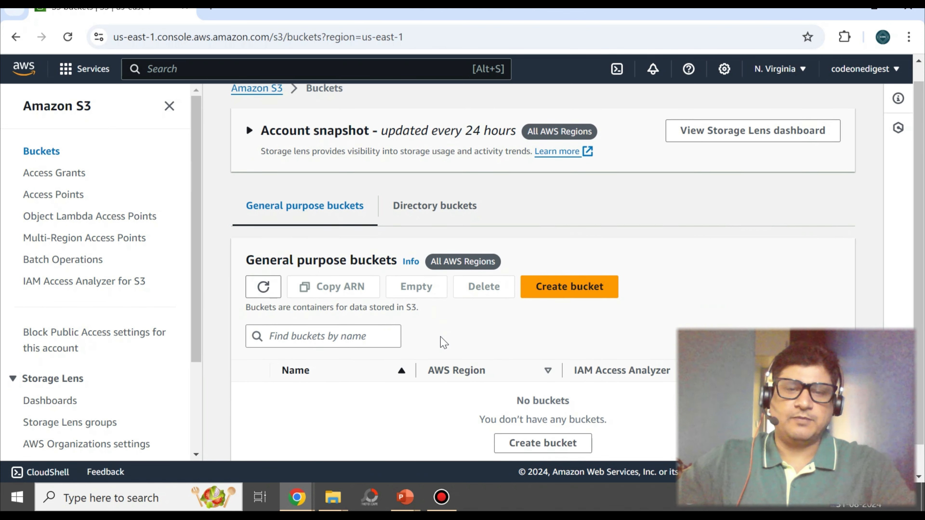
scroll("down", 3)
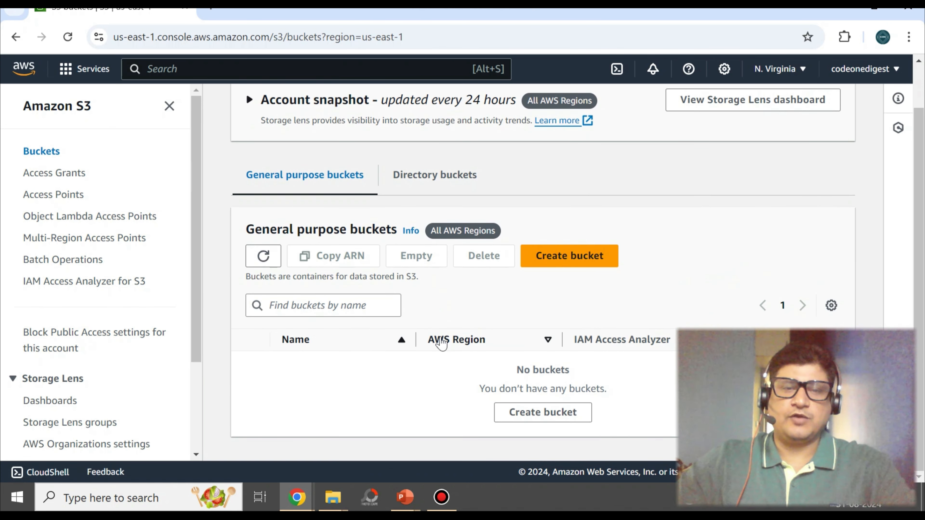
mouse_move(573, 304)
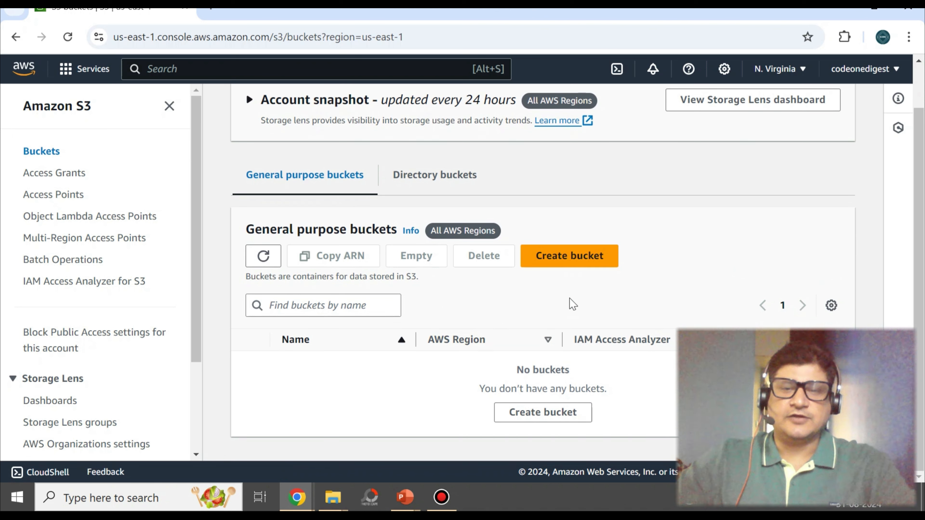
mouse_move(546, 266)
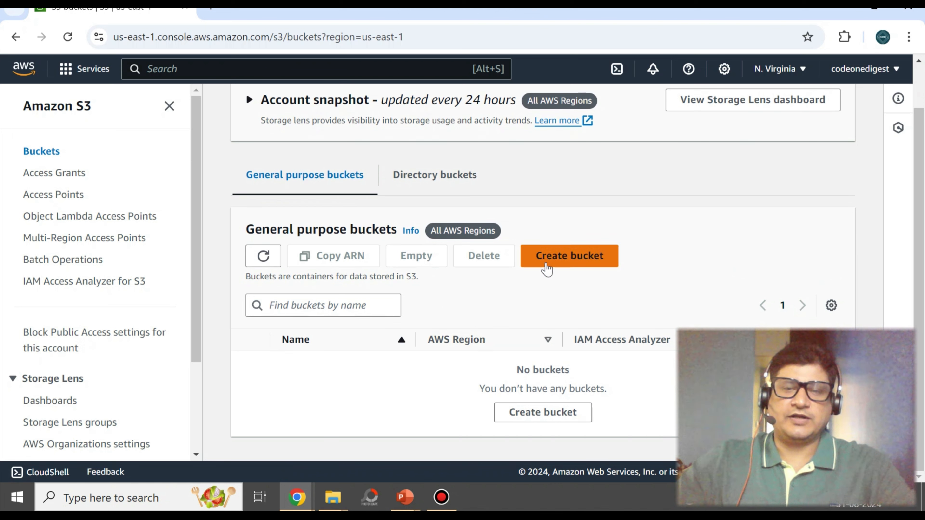
mouse_move(590, 267)
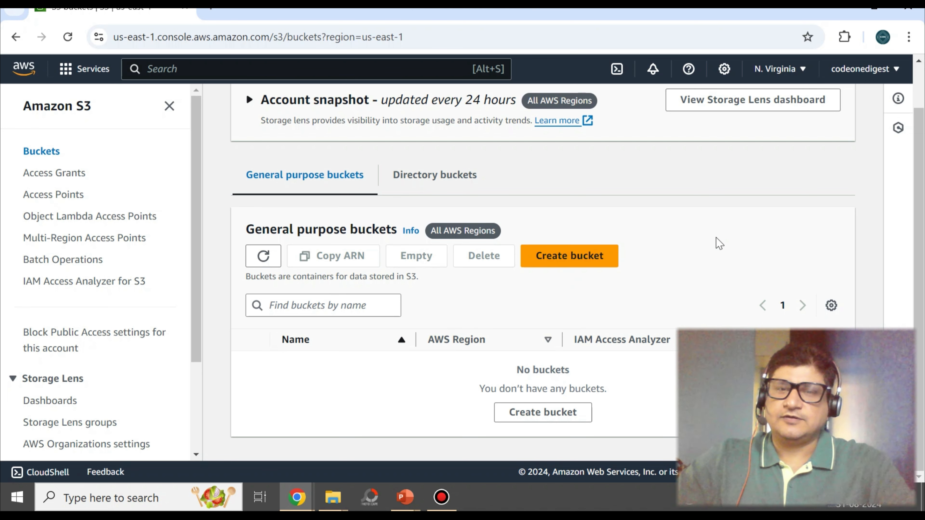
left_click(569, 255)
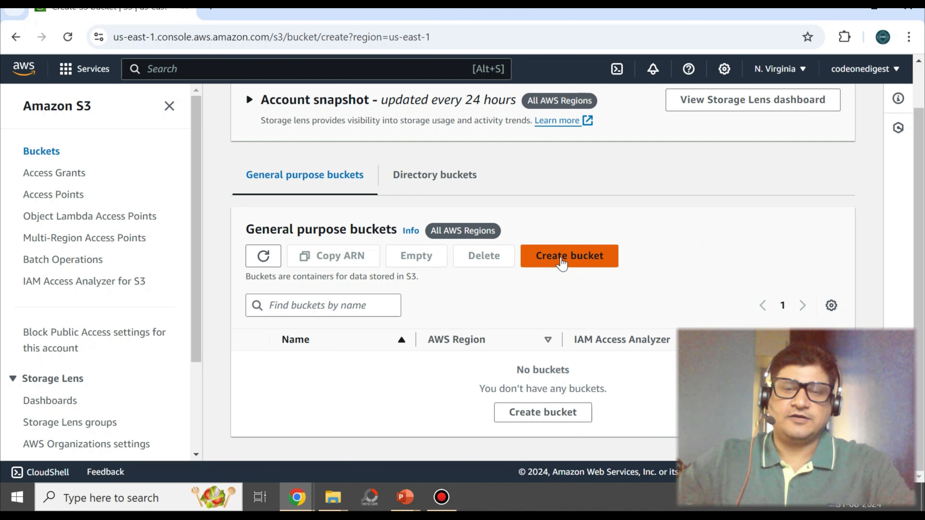
- Bring up the Create bucket form for US East (N. Virginia), General purpose, and reach the empty Bucket name field
left_click(569, 256)
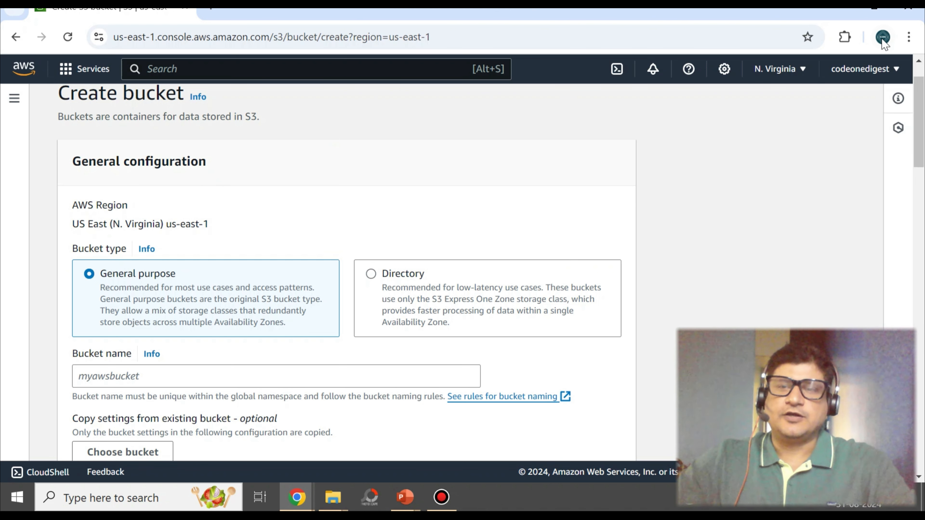
mouse_move(794, 80)
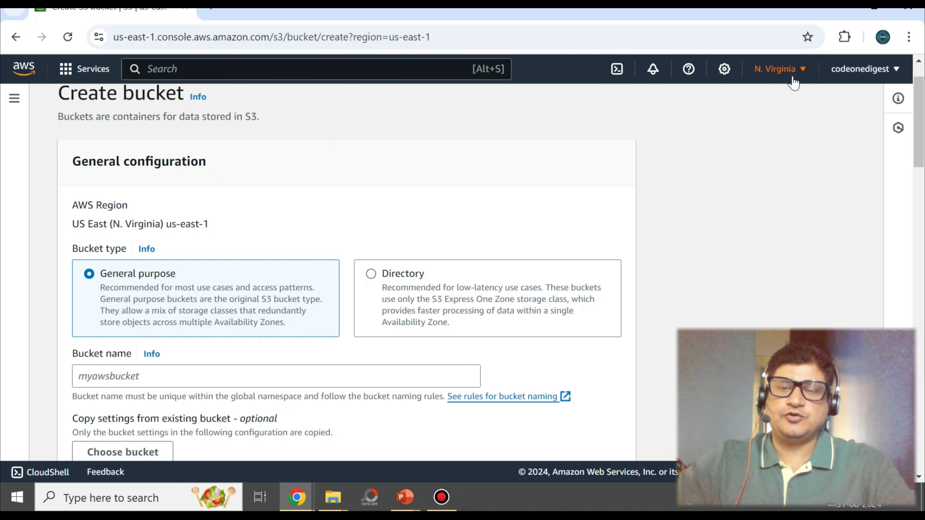
mouse_move(785, 79)
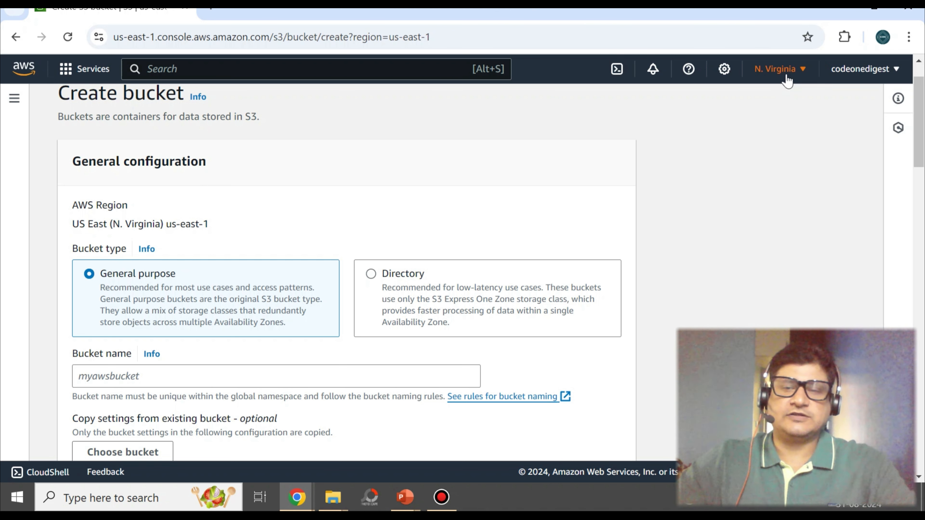
mouse_move(787, 79)
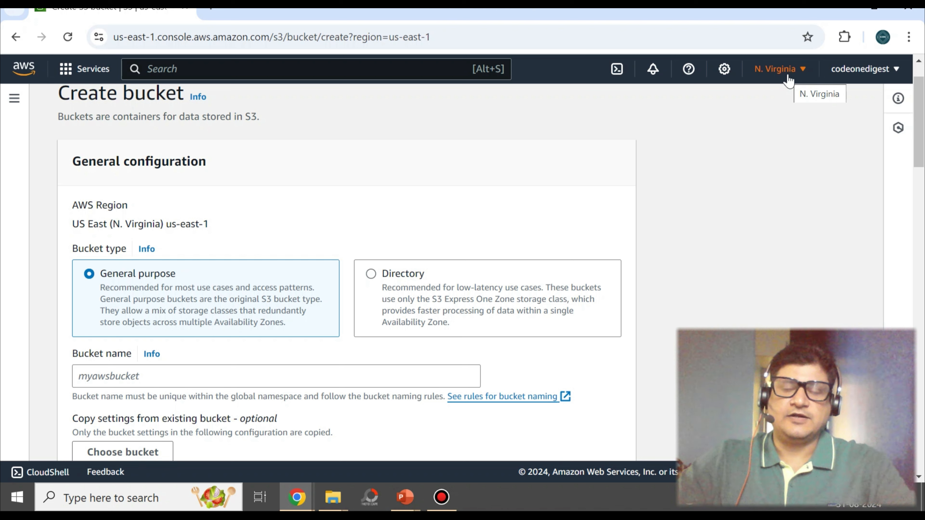
mouse_move(802, 86)
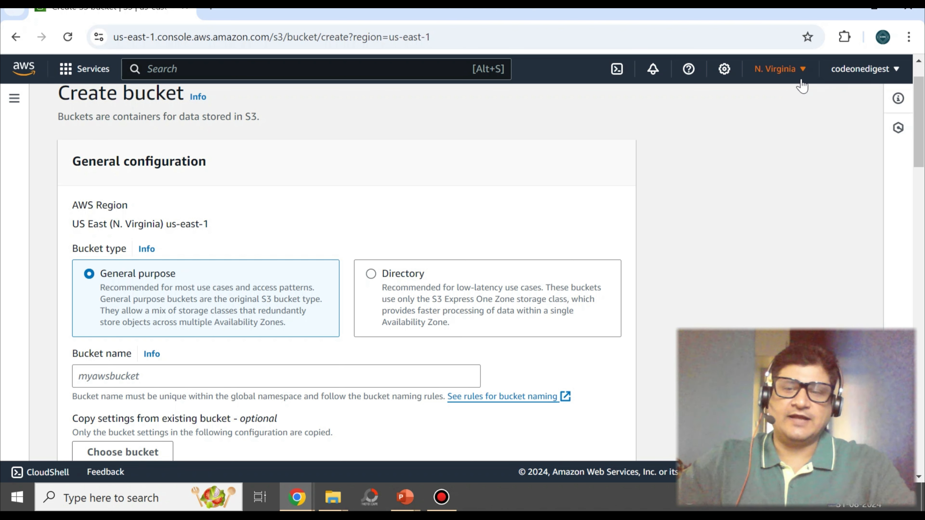
mouse_move(106, 191)
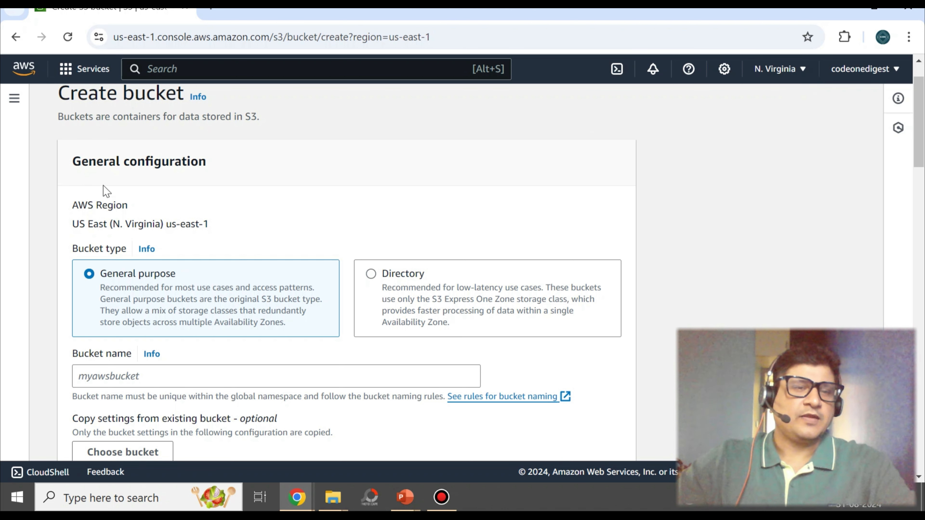
mouse_move(167, 204)
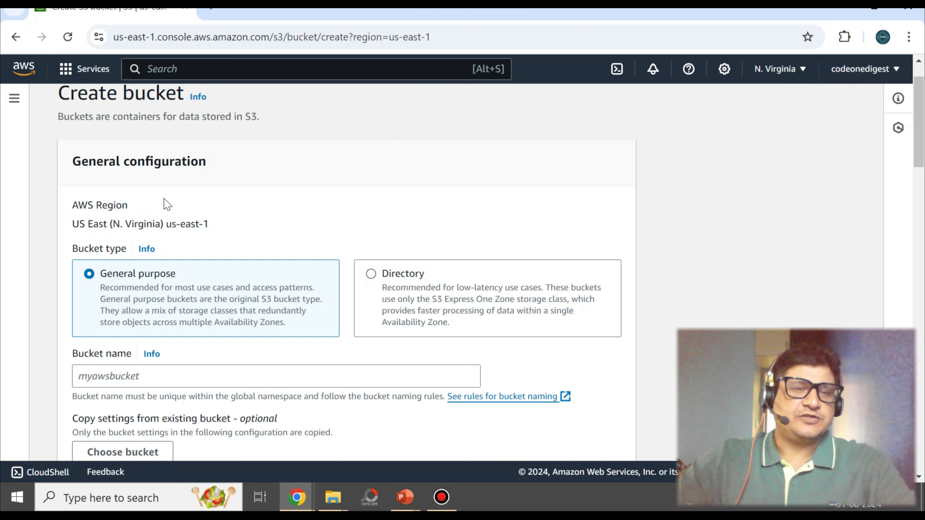
scroll("down", 3)
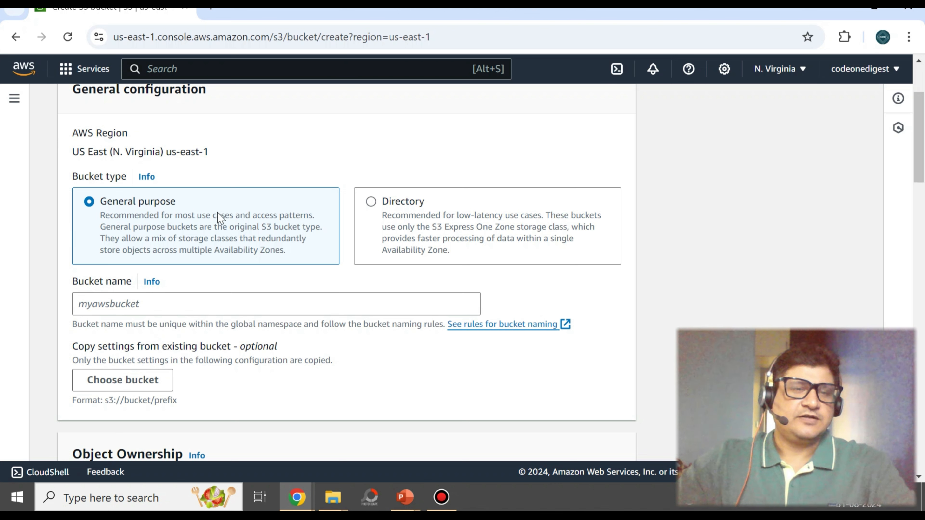
scroll("down", 3)
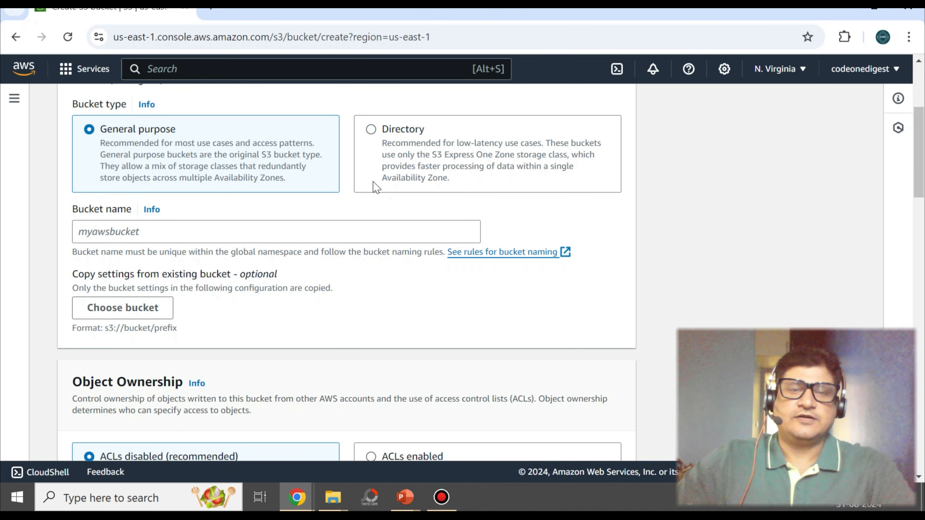
left_click(275, 231)
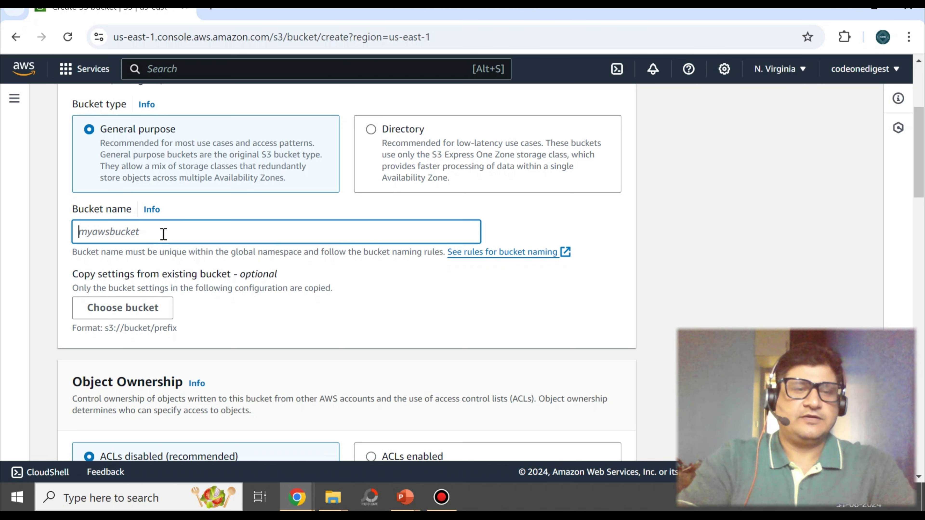
type("codeonedigest-demo")
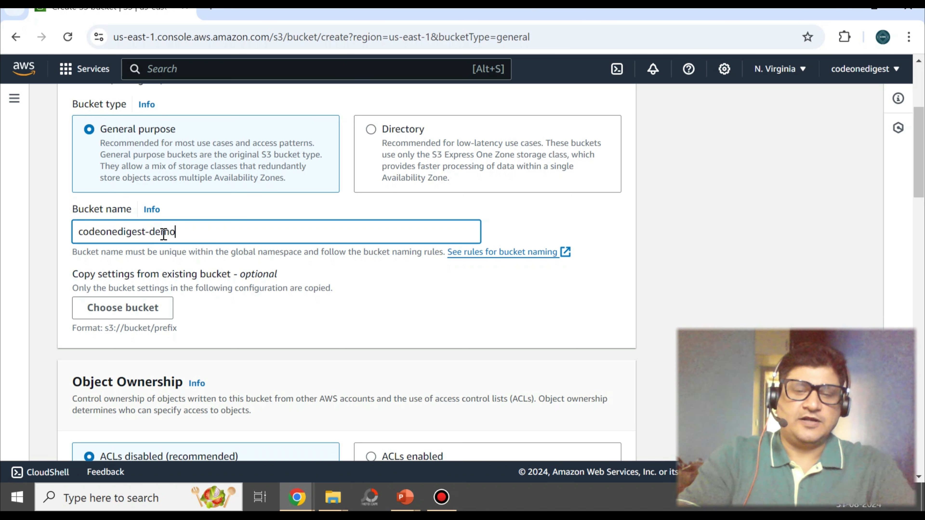
type("-bucket")
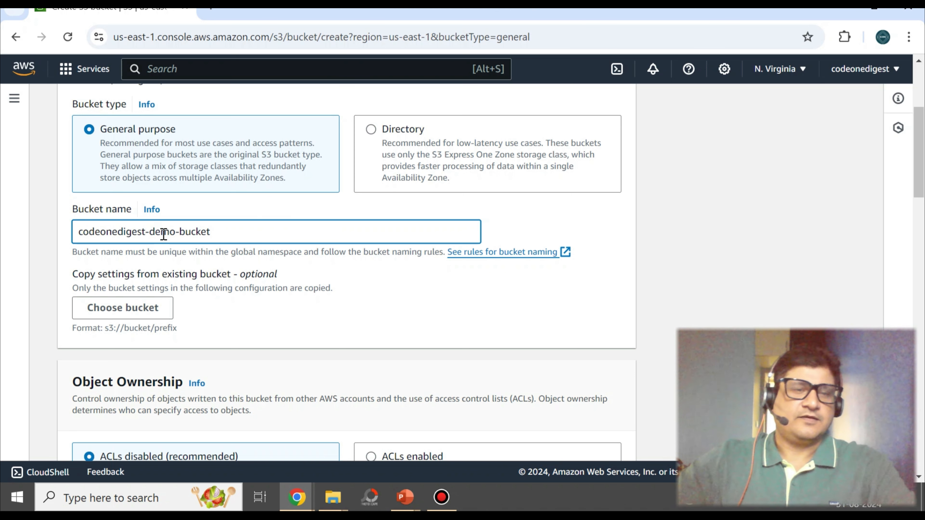
scroll("down", 3)
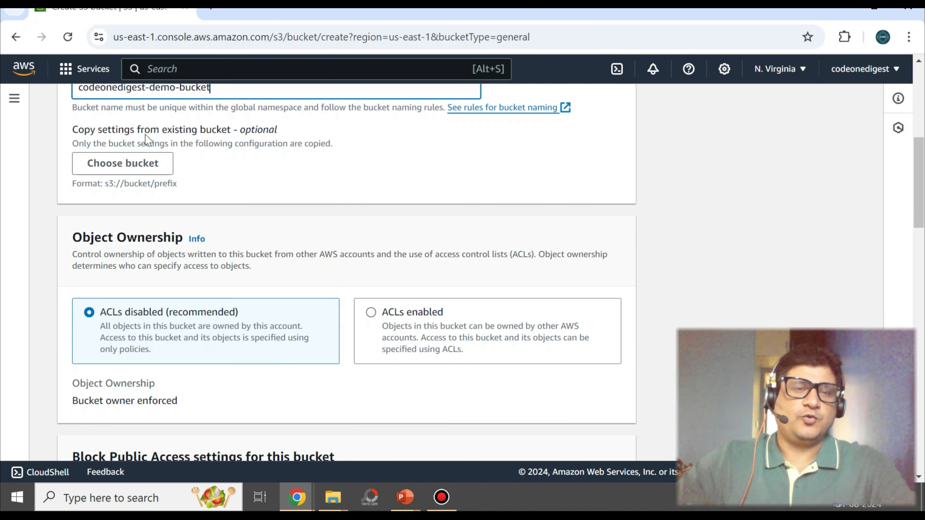
mouse_move(269, 176)
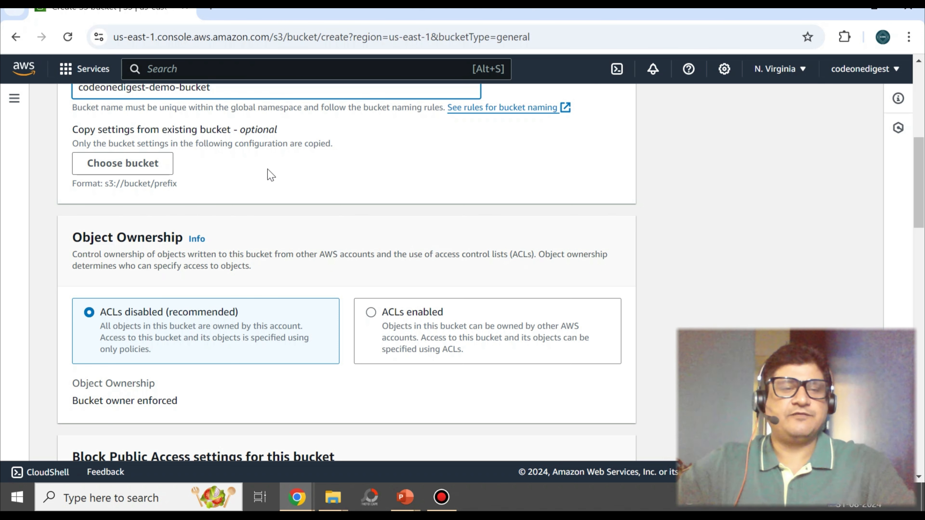
- Clear 'Block all public access', toggle individual blocks, then leave all four public access blocks unchecked
scroll("down", 3)
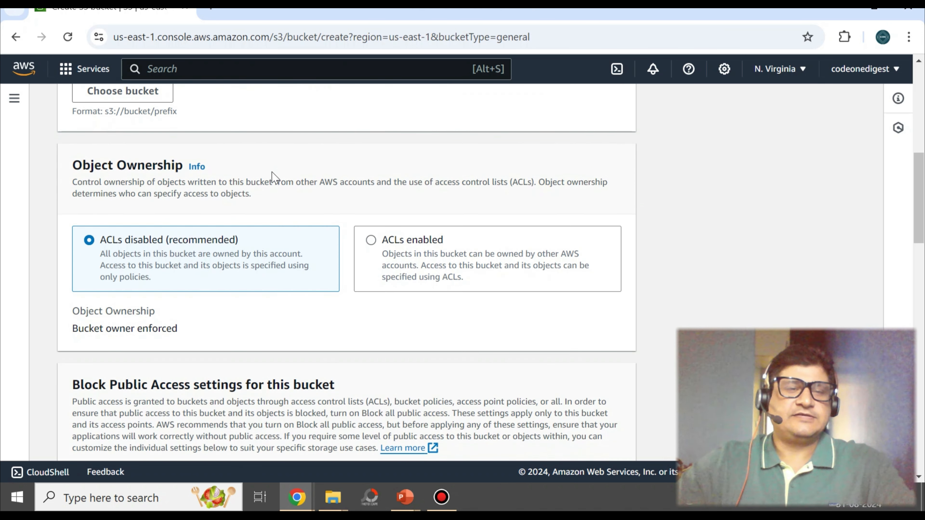
scroll("down", 3)
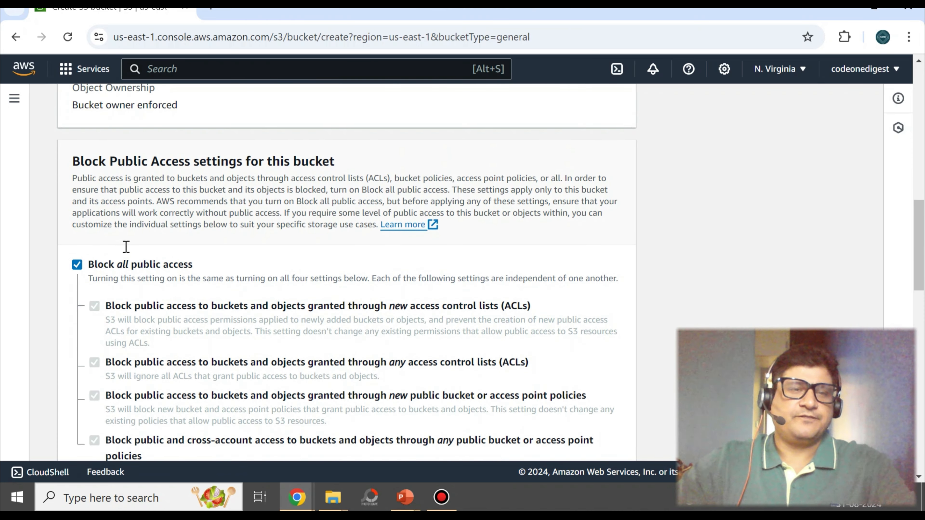
scroll("down", 3)
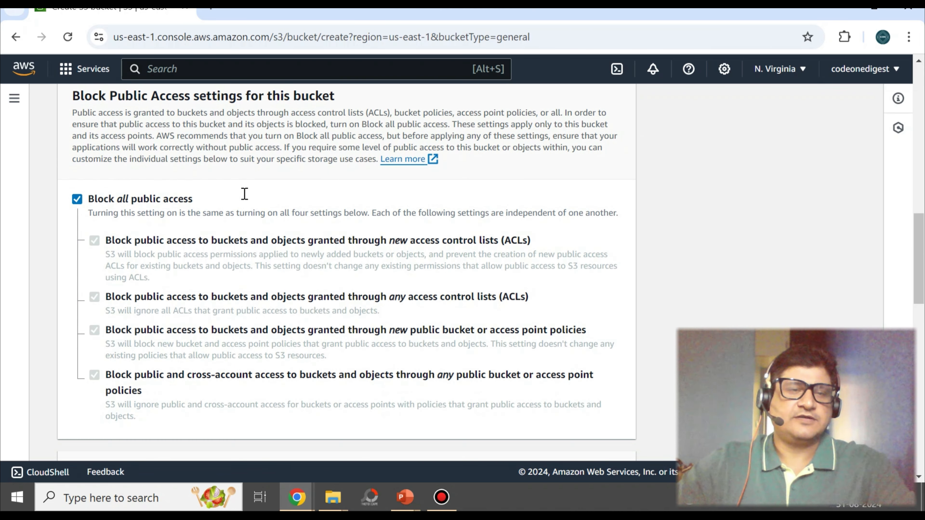
mouse_move(180, 209)
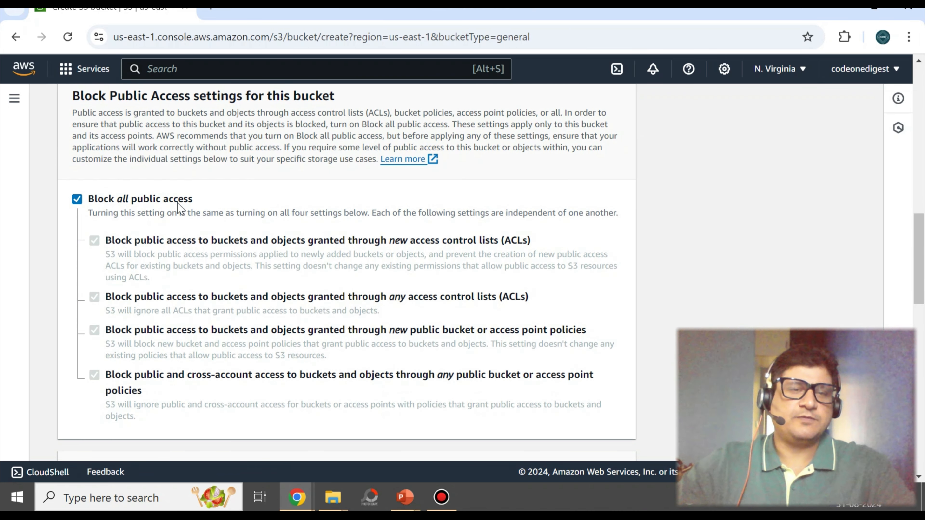
scroll("down", 3)
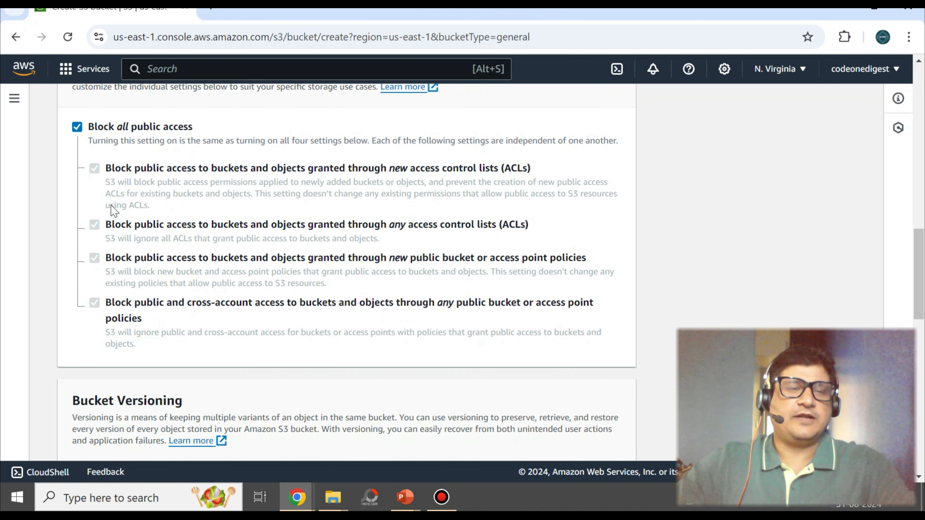
mouse_move(184, 254)
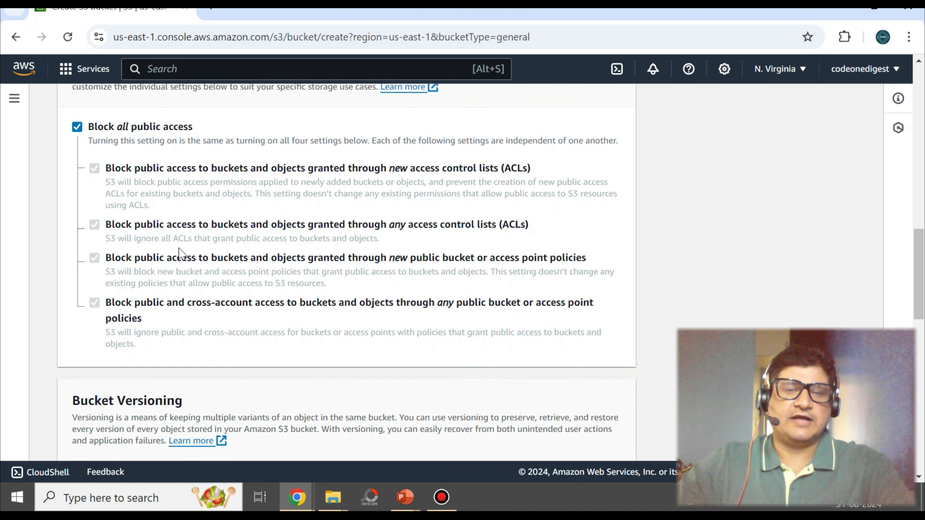
mouse_move(95, 140)
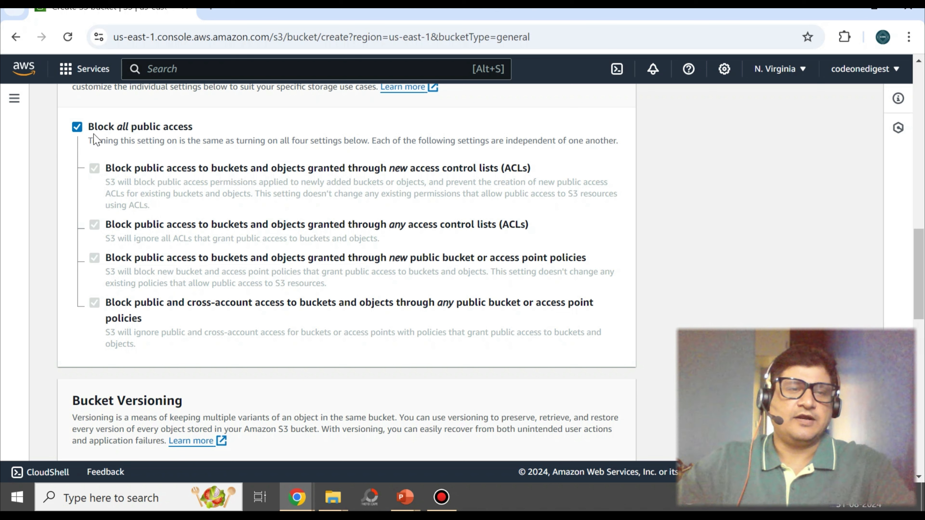
mouse_move(184, 137)
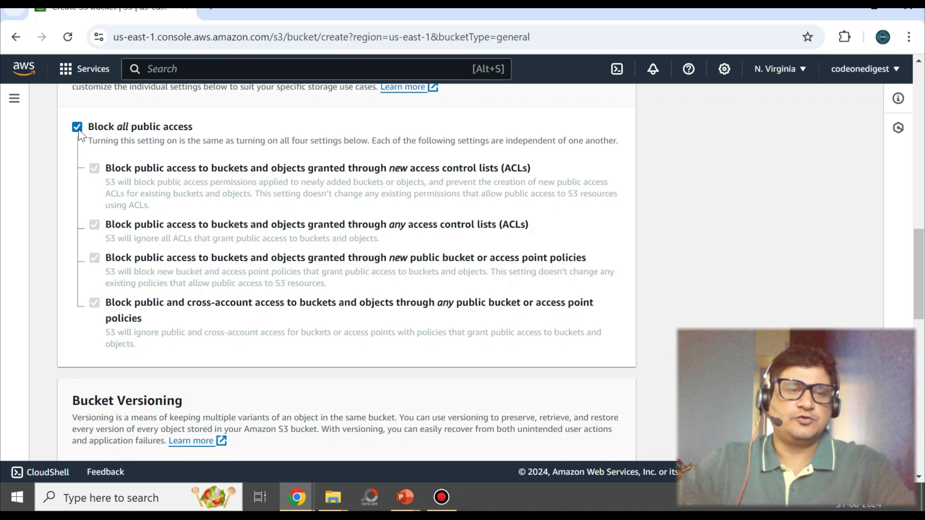
left_click(77, 126)
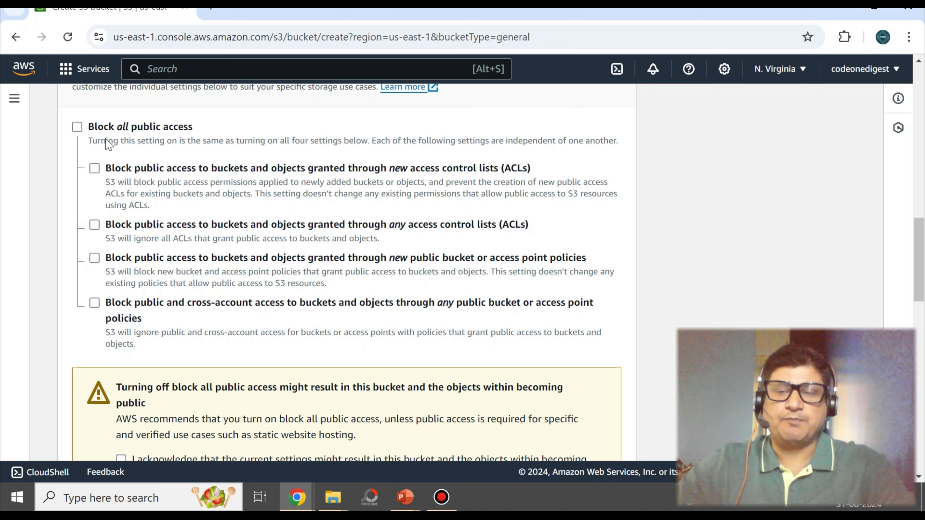
mouse_move(106, 144)
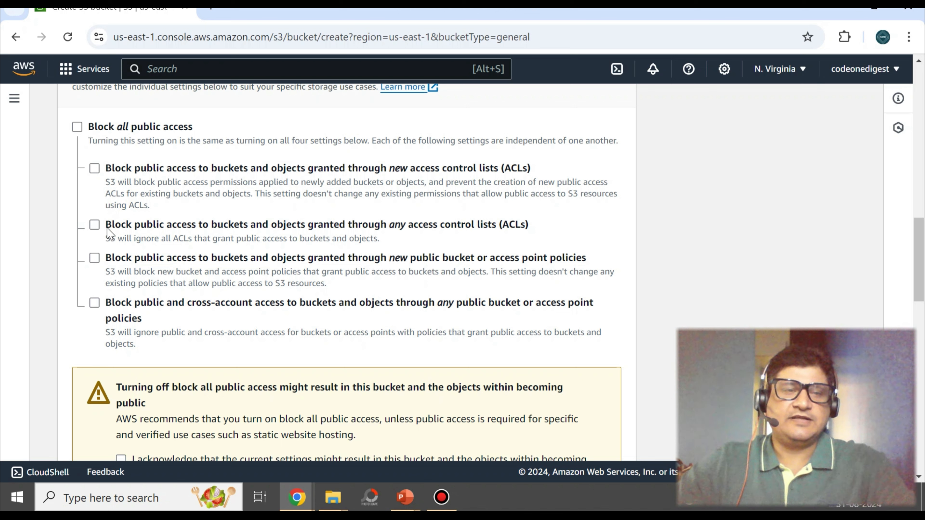
mouse_move(100, 307)
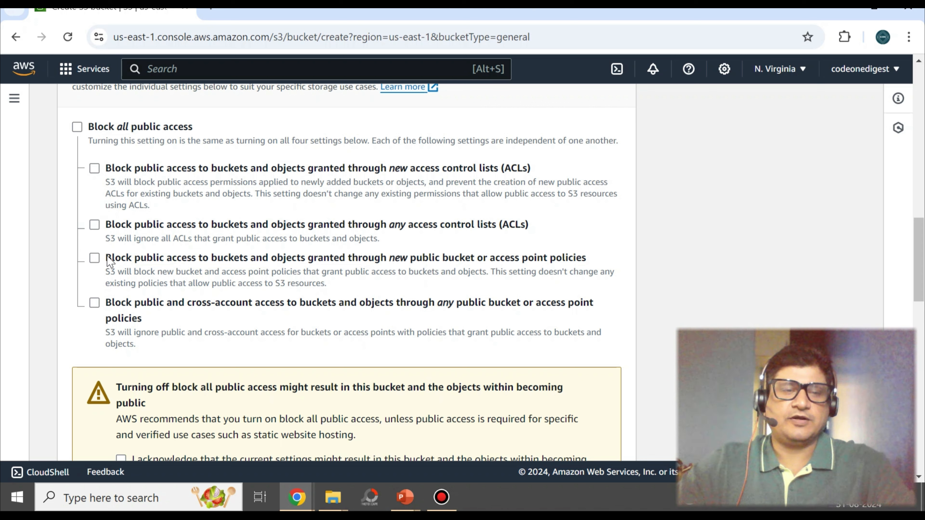
mouse_move(105, 223)
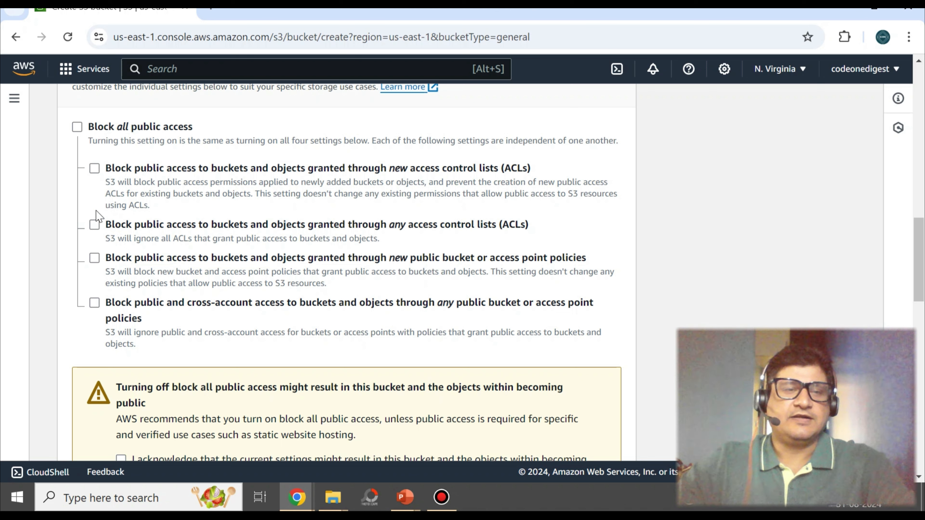
left_click(95, 169)
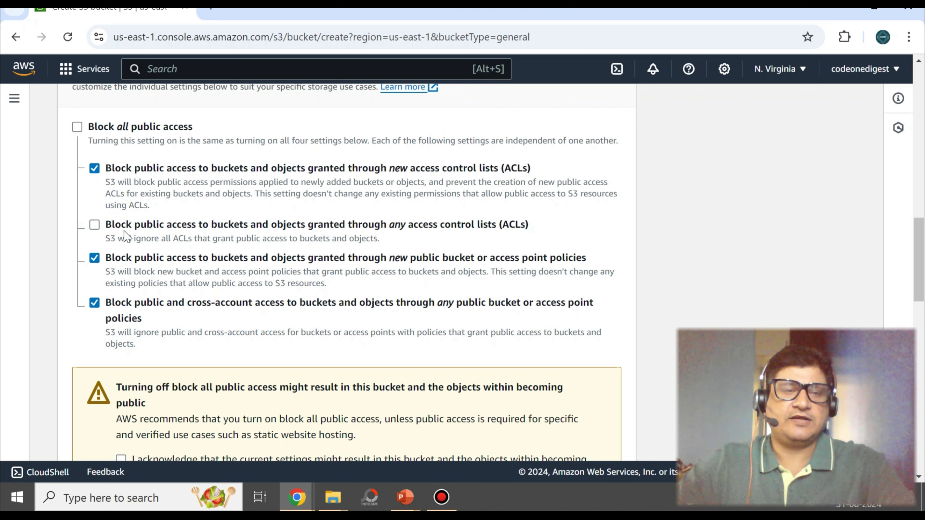
mouse_move(207, 236)
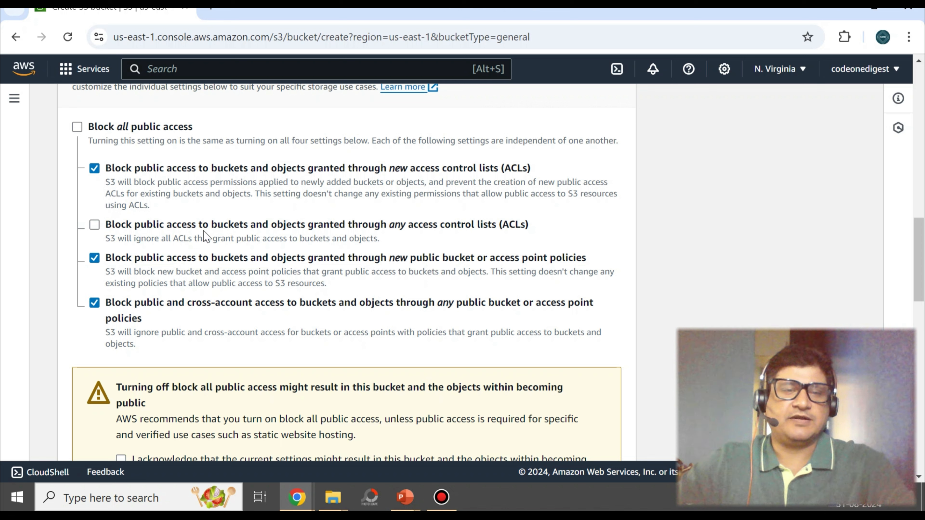
mouse_move(443, 237)
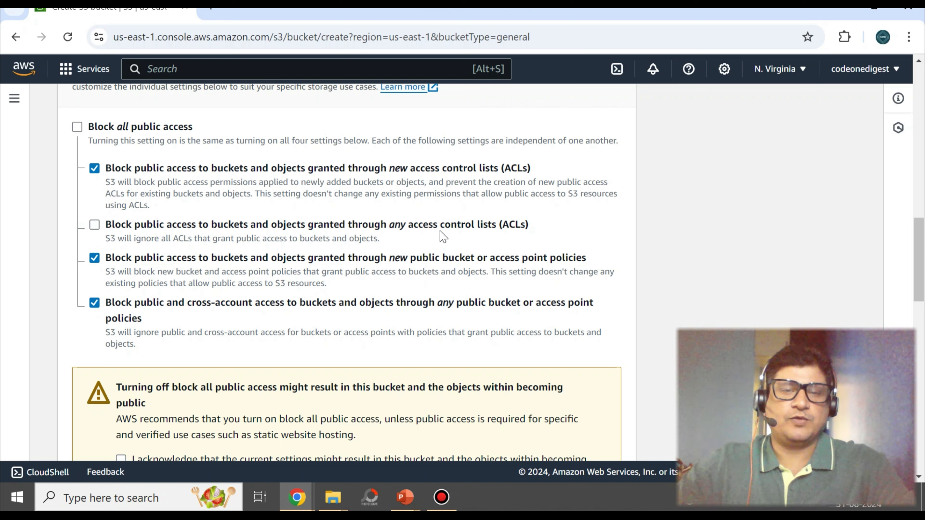
mouse_move(444, 239)
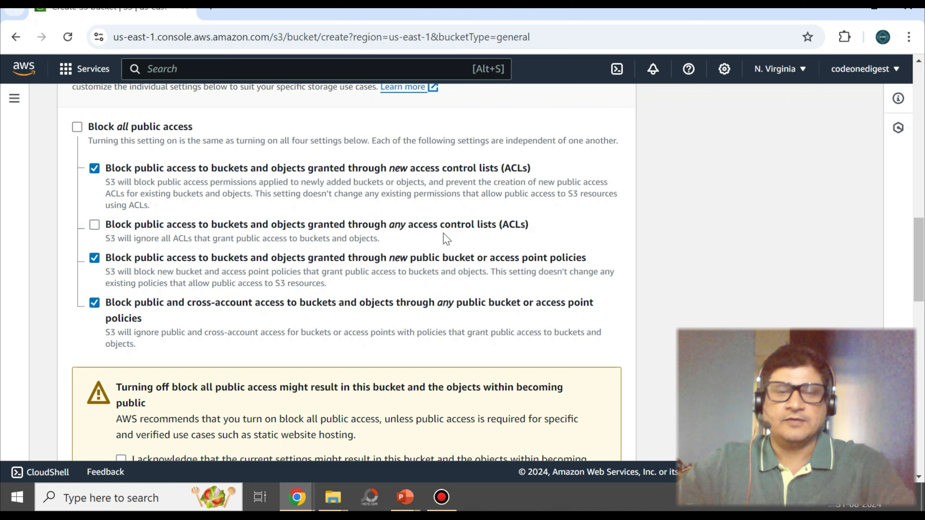
mouse_move(381, 232)
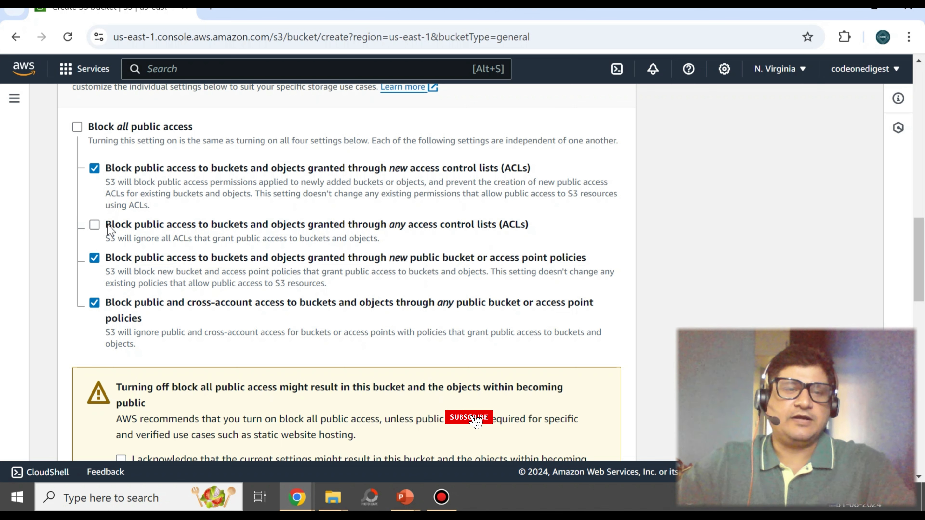
left_click(76, 127)
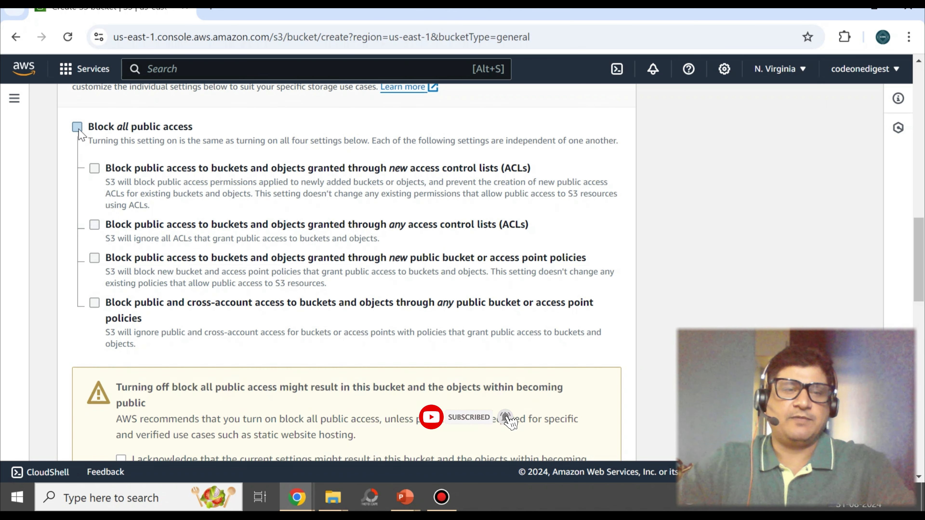
left_click(77, 126)
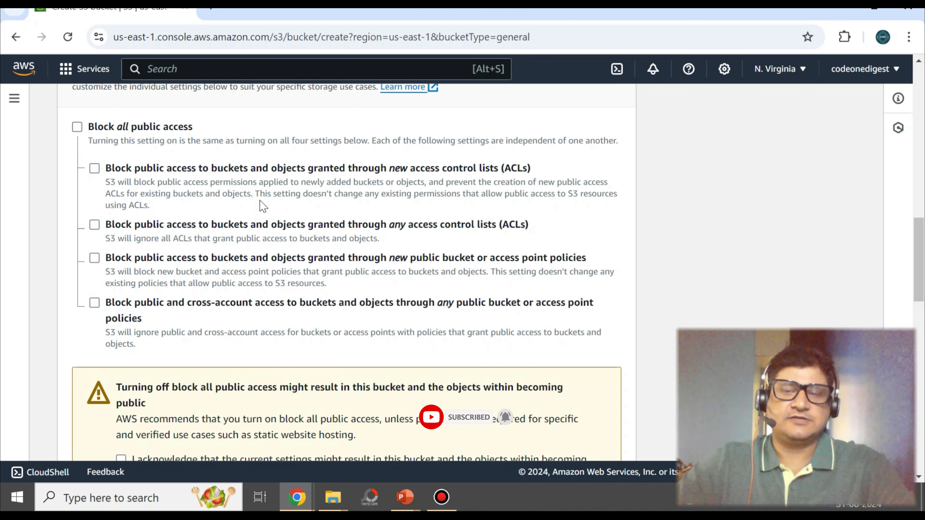
- Review the rest of the form, keeping versioning disabled, SSE-S3 default encryption and Bucket Key enabled
scroll("down", 3)
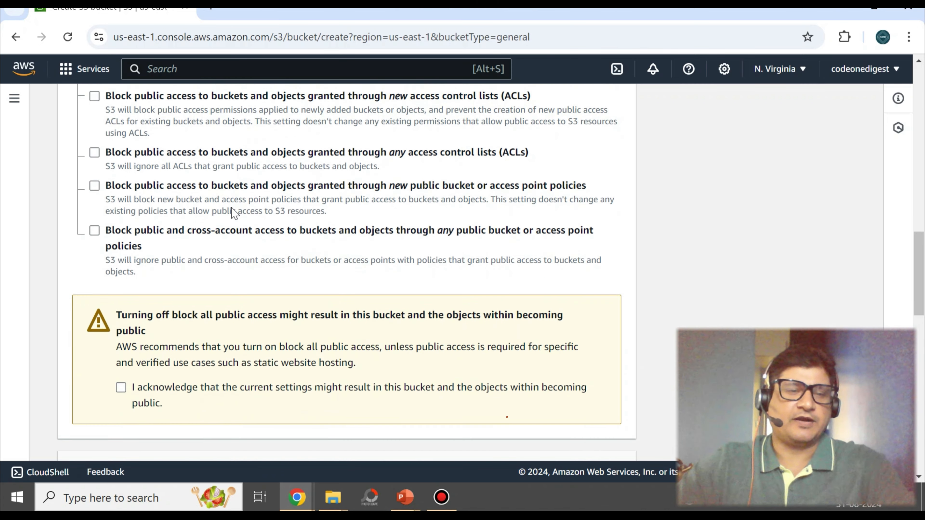
scroll("down", 3)
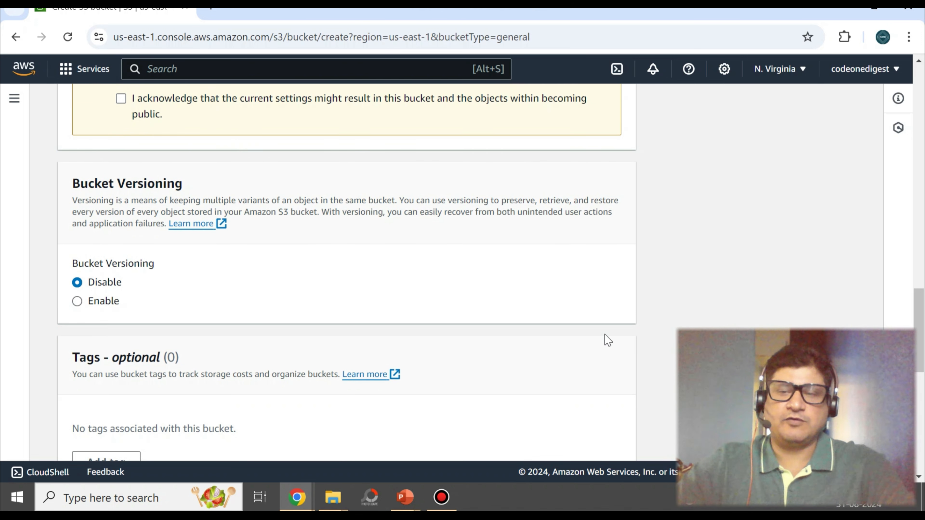
scroll("down", 3)
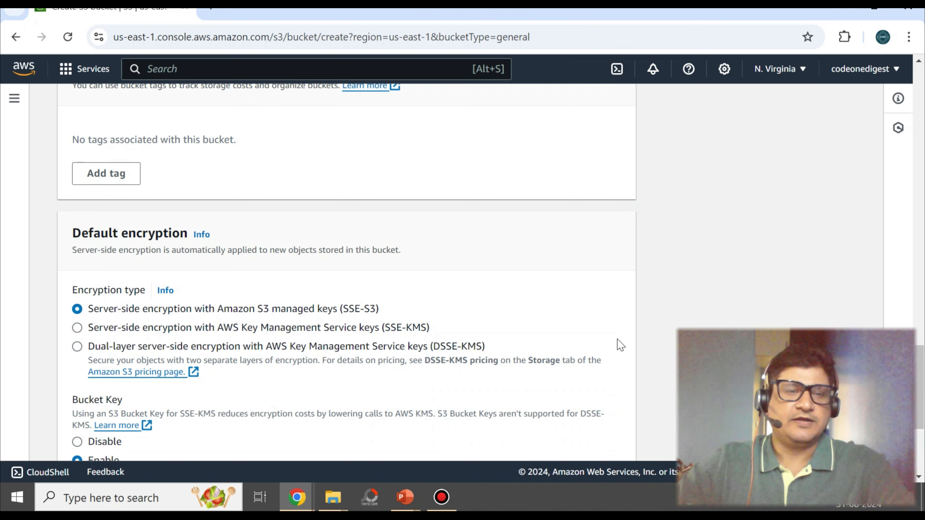
scroll("down", 3)
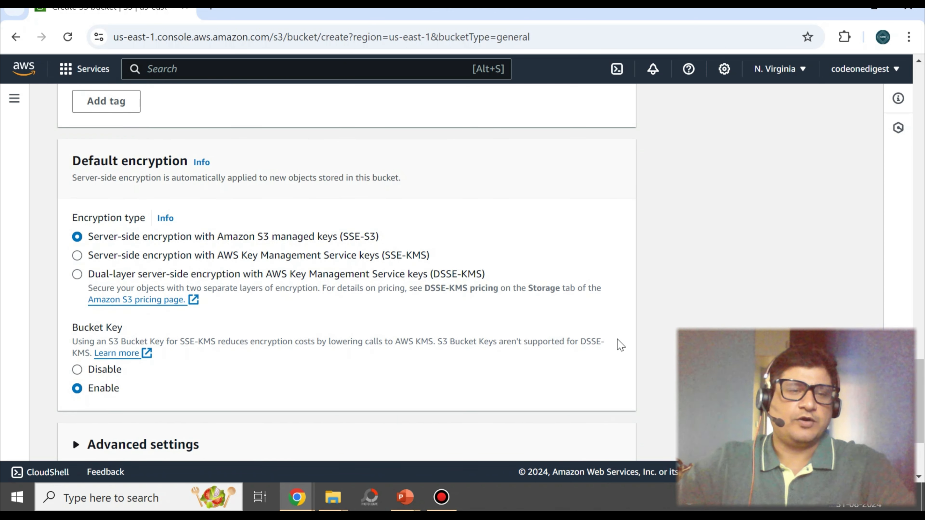
scroll("down", 3)
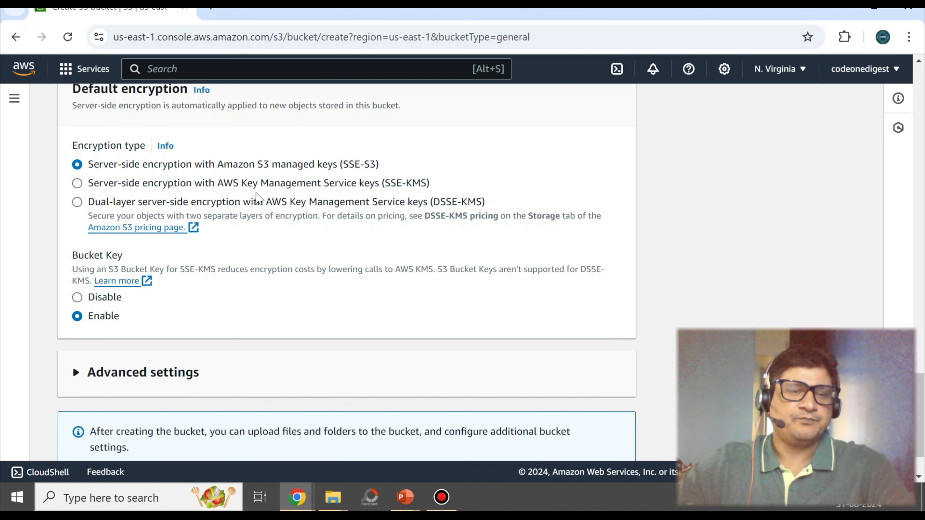
scroll("down", 3)
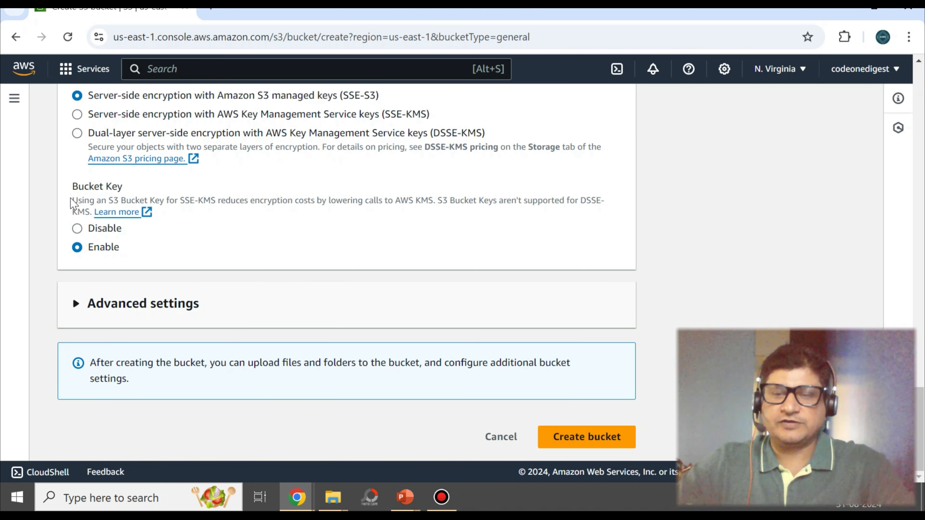
mouse_move(258, 224)
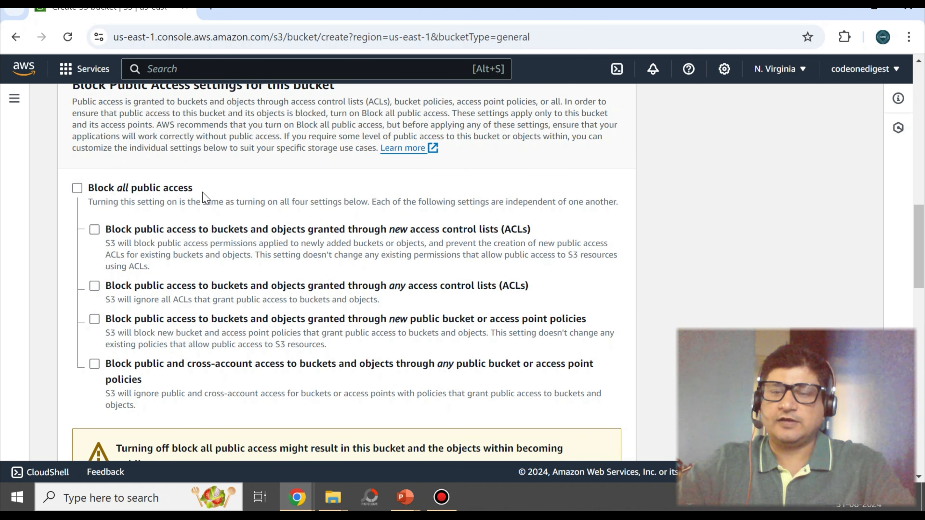
mouse_move(186, 288)
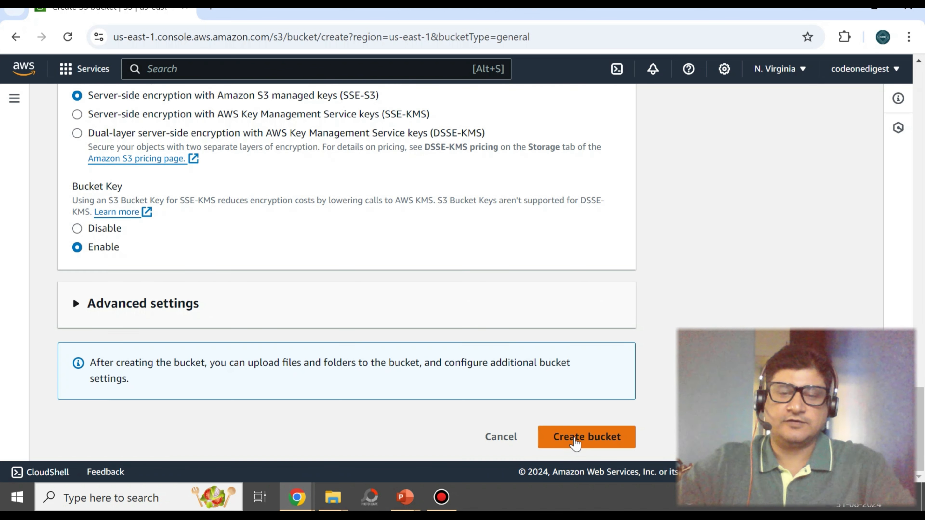
- Create codeonedigest-demo-bucket and see it listed under general purpose buckets in US East (N. Virginia)
left_click(586, 437)
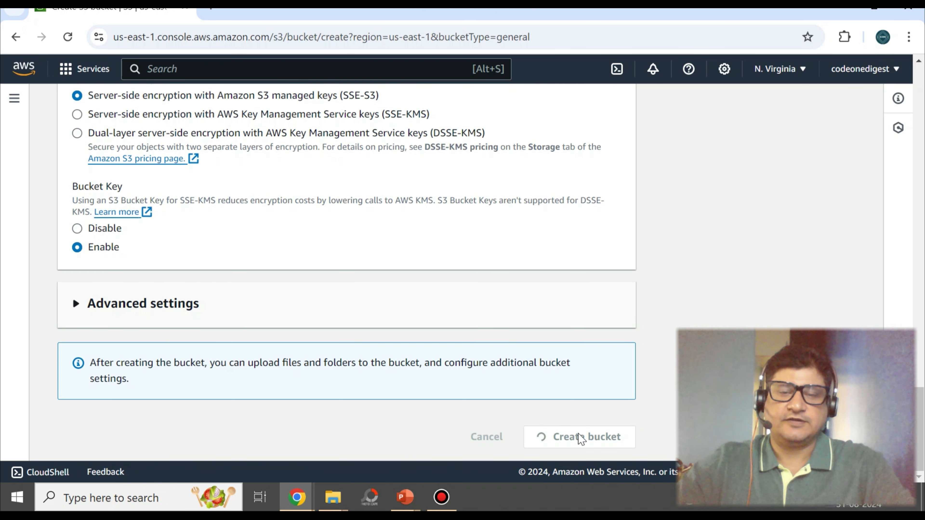
left_click(579, 436)
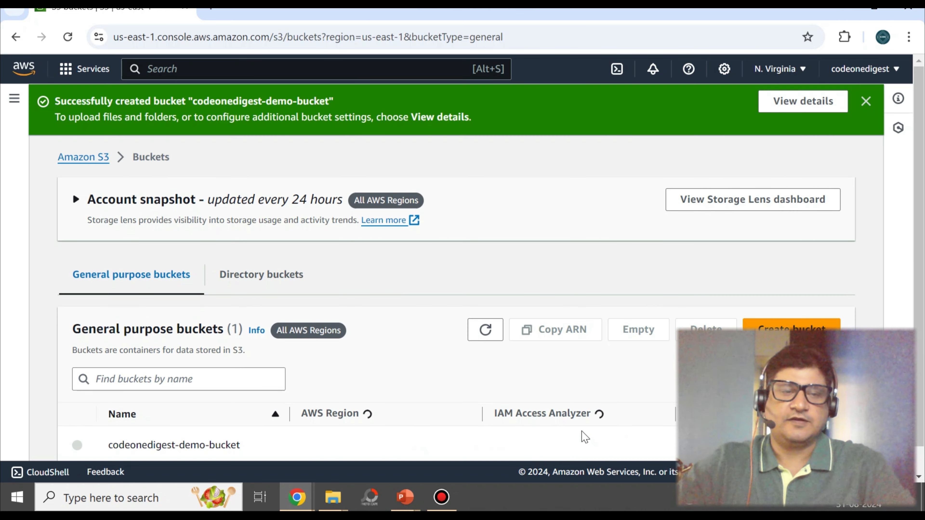
scroll("down", 3)
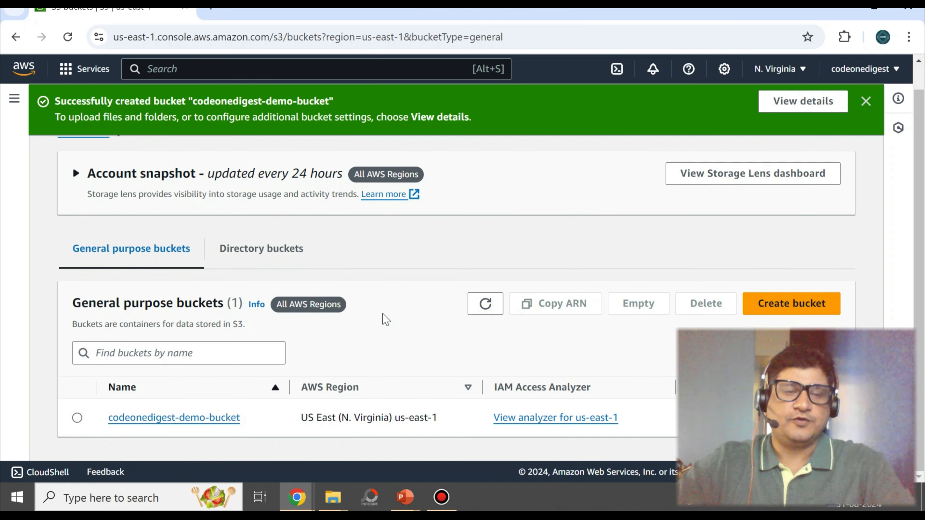
mouse_move(569, 431)
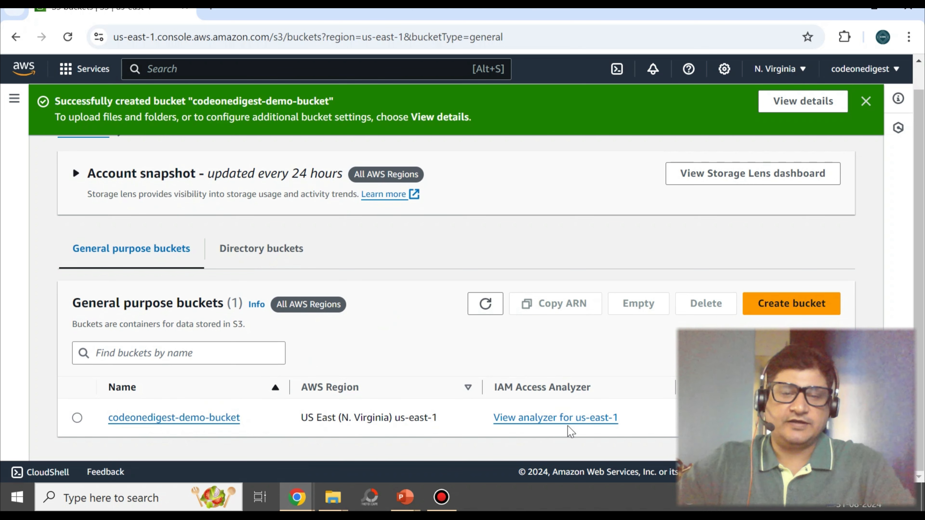
left_click(173, 417)
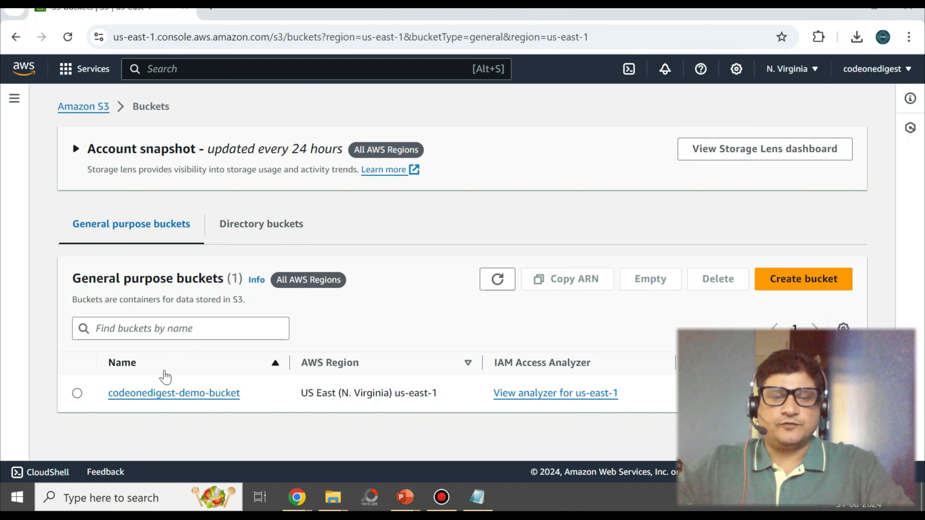
mouse_move(174, 393)
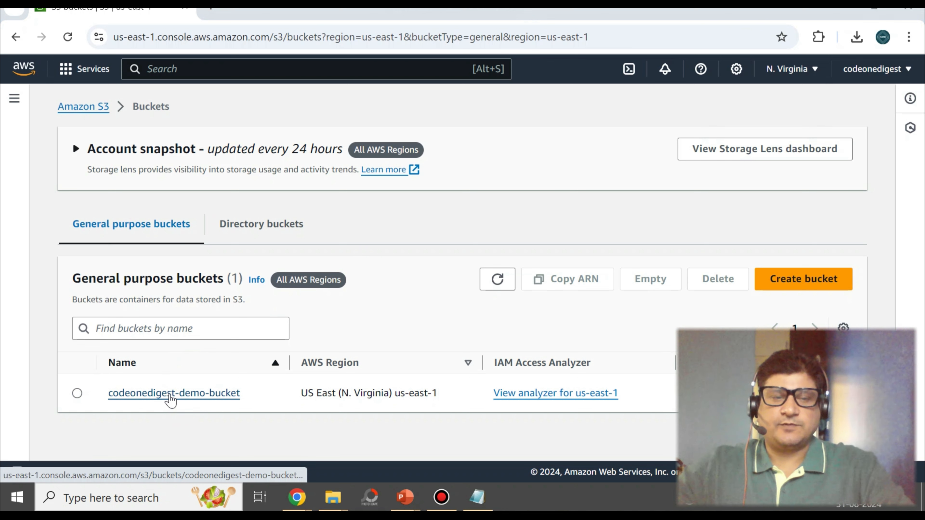
- Open codeonedigest-demo-bucket's Properties and review its region, ARN, creation date, disabled versioning and empty tags
left_click(173, 393)
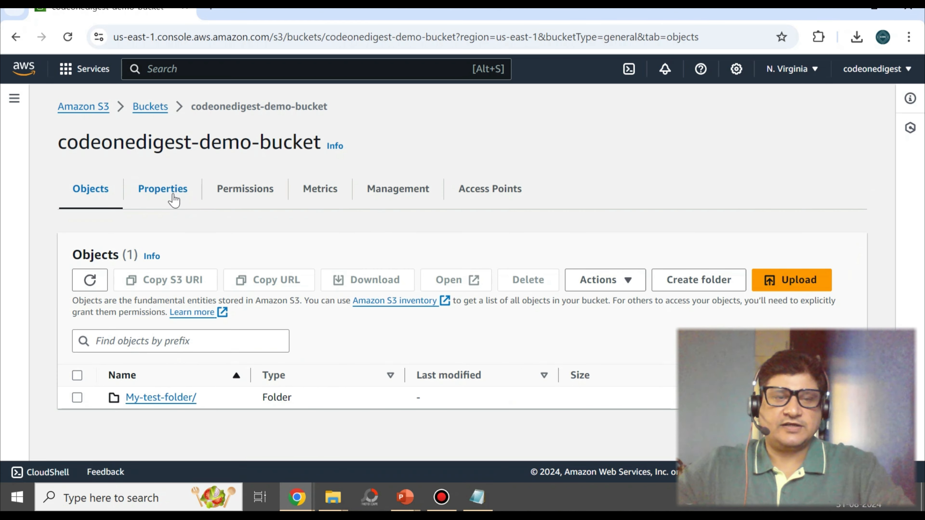
left_click(162, 188)
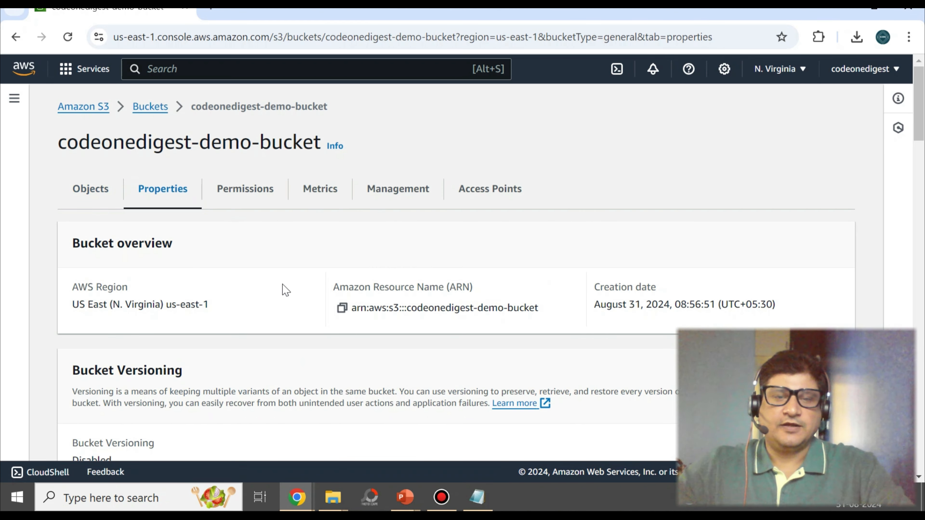
scroll("down", 3)
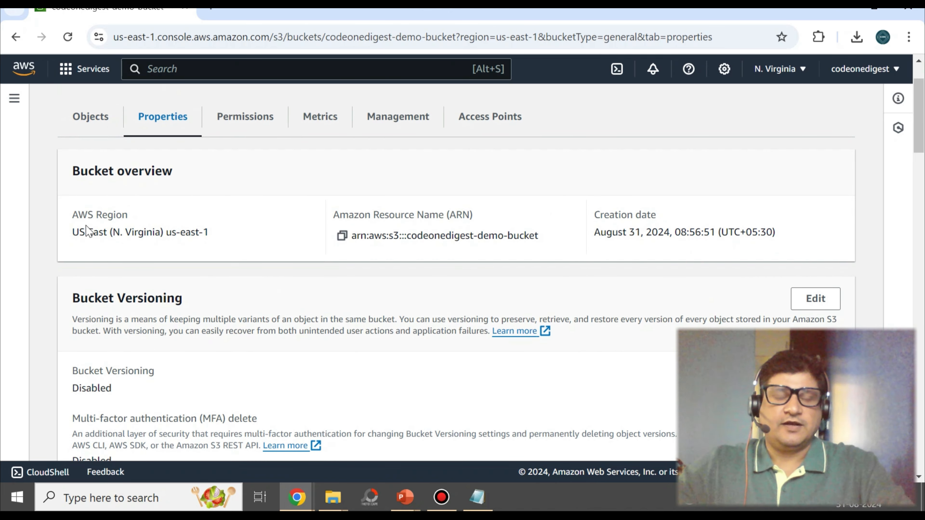
double_click(100, 215)
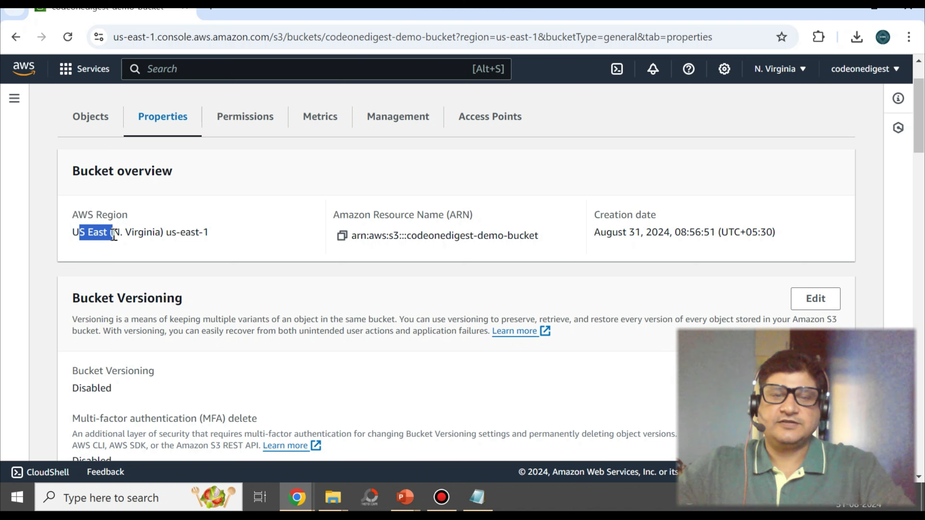
mouse_move(543, 246)
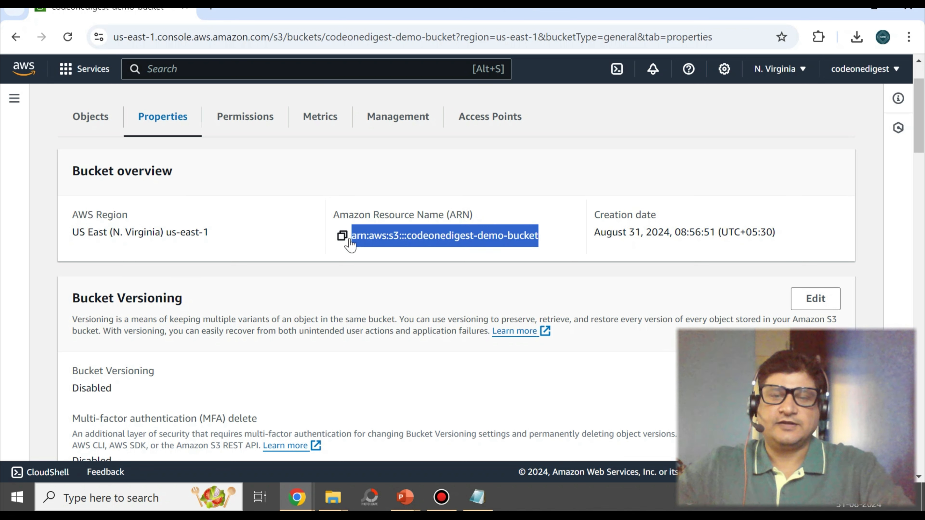
mouse_move(341, 236)
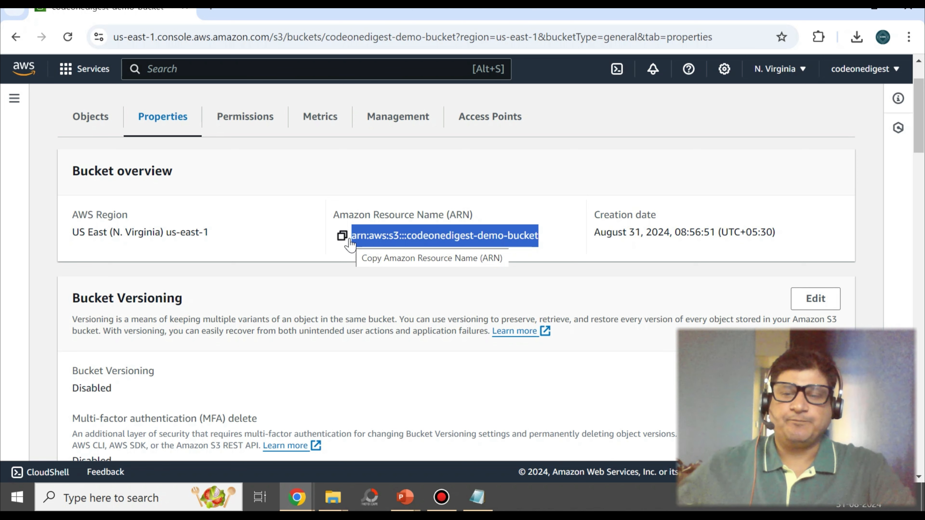
mouse_move(413, 199)
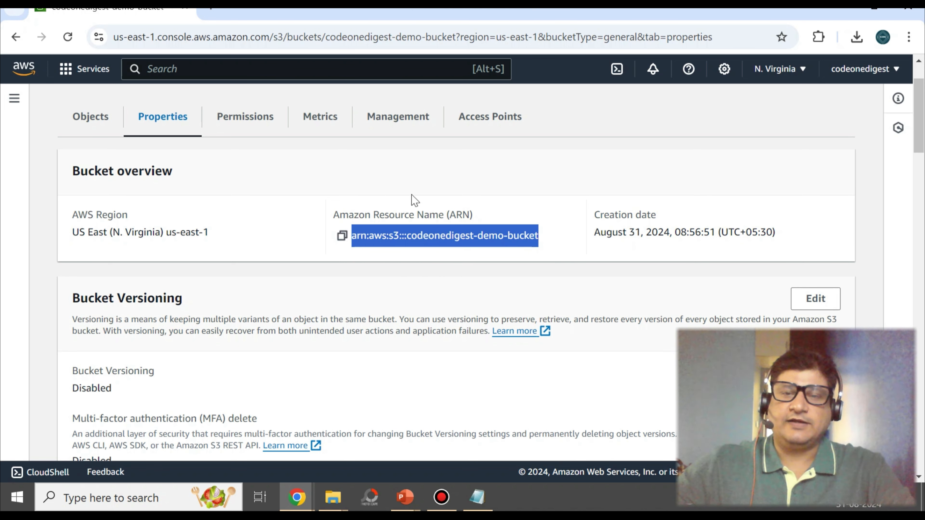
scroll("down", 3)
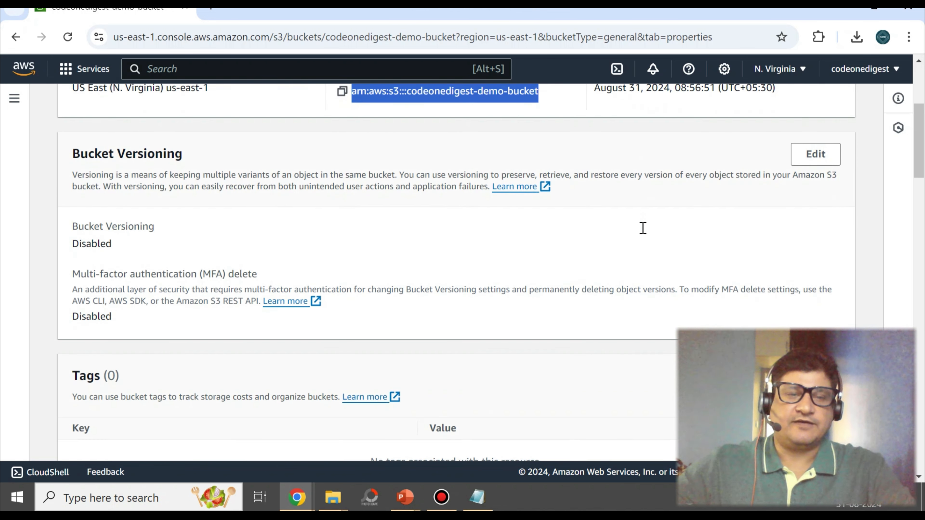
mouse_move(643, 233)
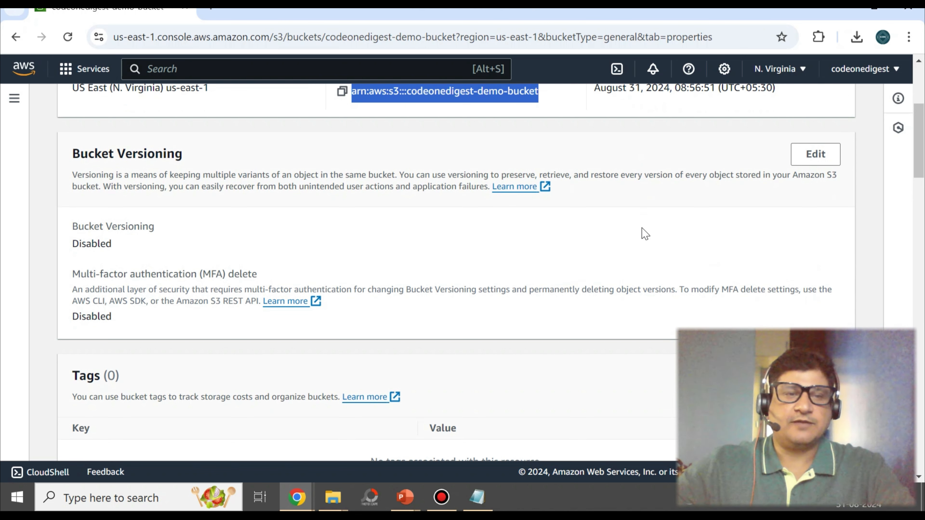
scroll("down", 3)
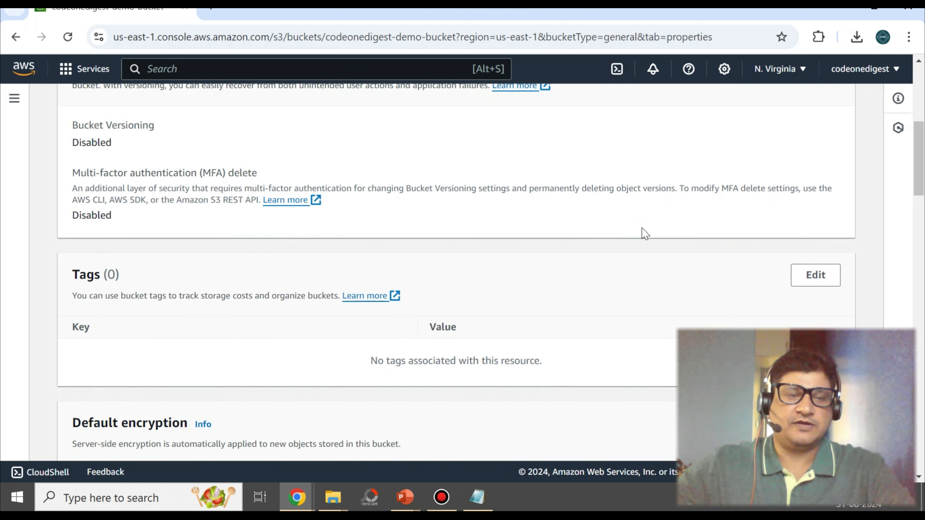
scroll("down", 3)
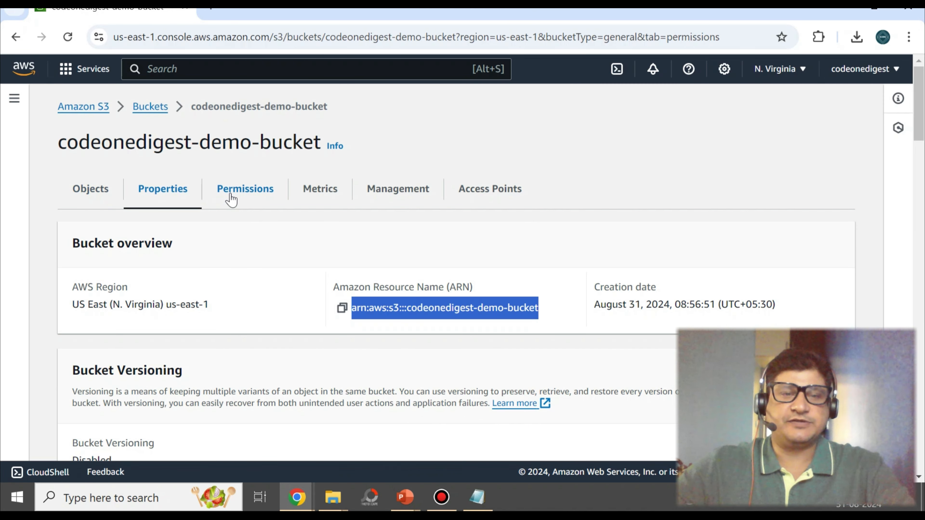
- Review the bucket's Permissions settings and its usage Metrics
left_click(245, 189)
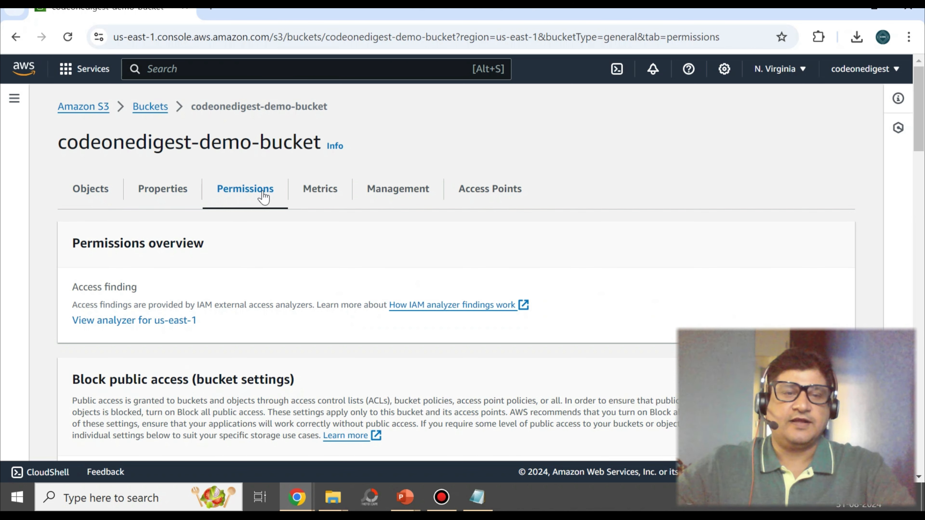
scroll("down", 3)
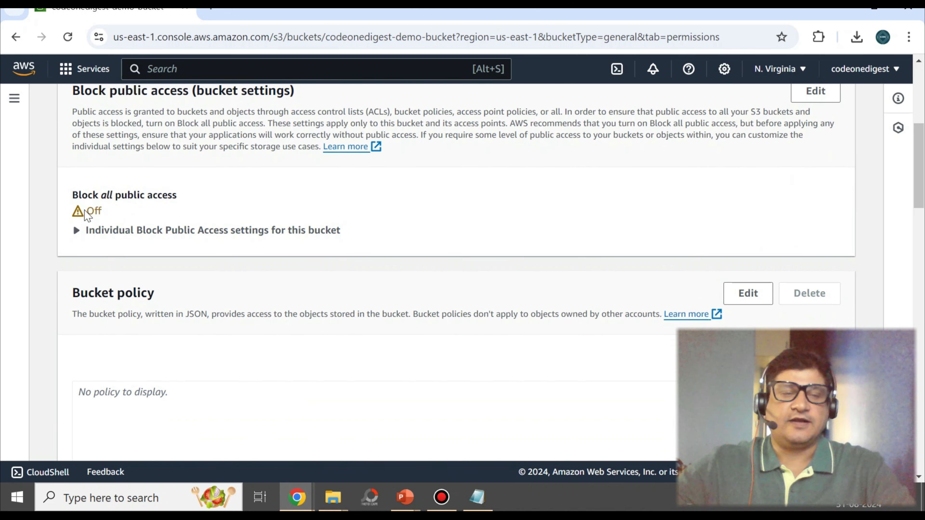
left_click_drag(79, 195, 140, 195)
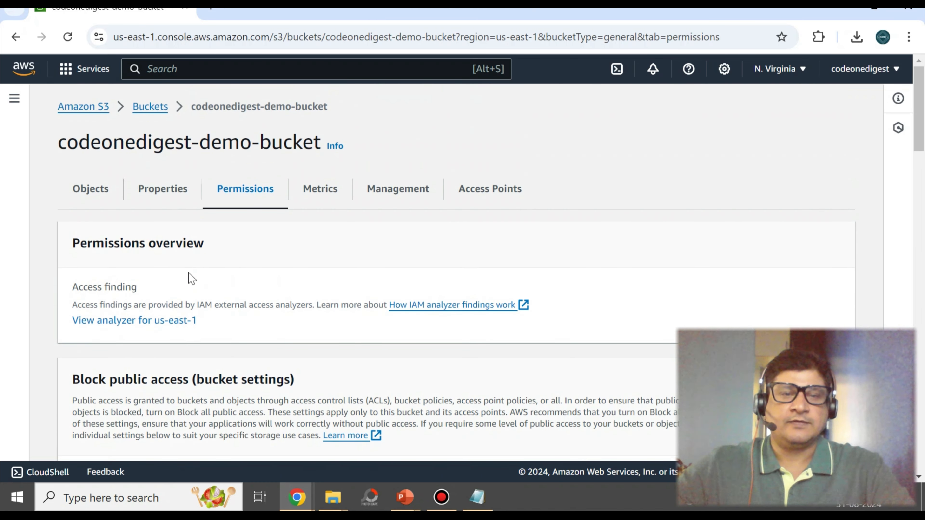
mouse_move(397, 189)
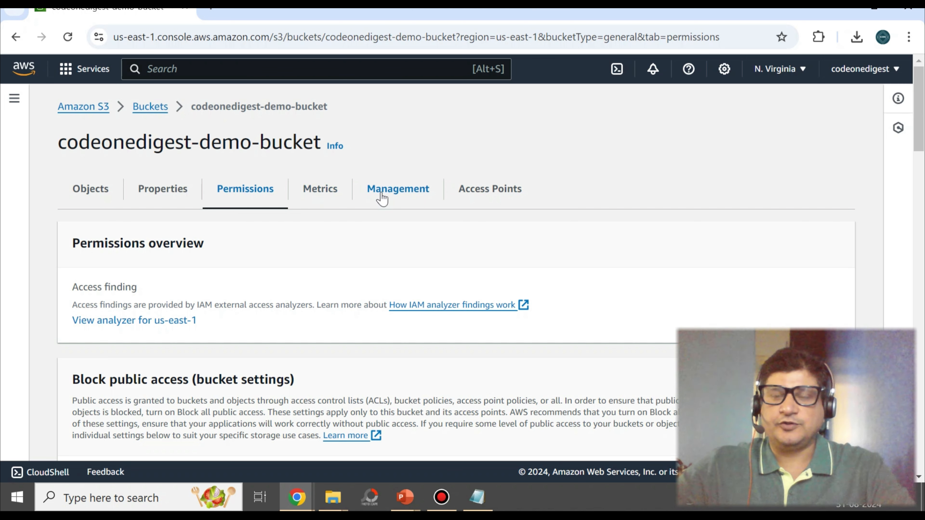
left_click(320, 189)
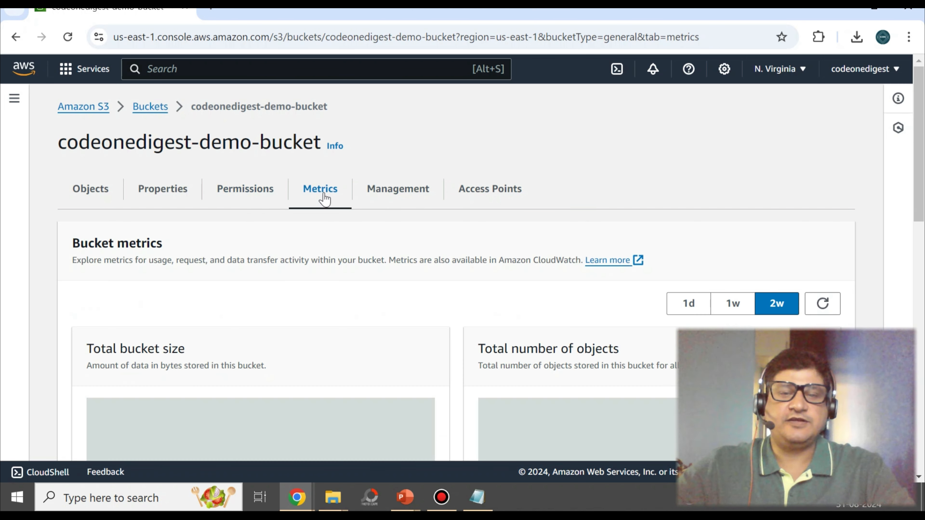
scroll("down", 3)
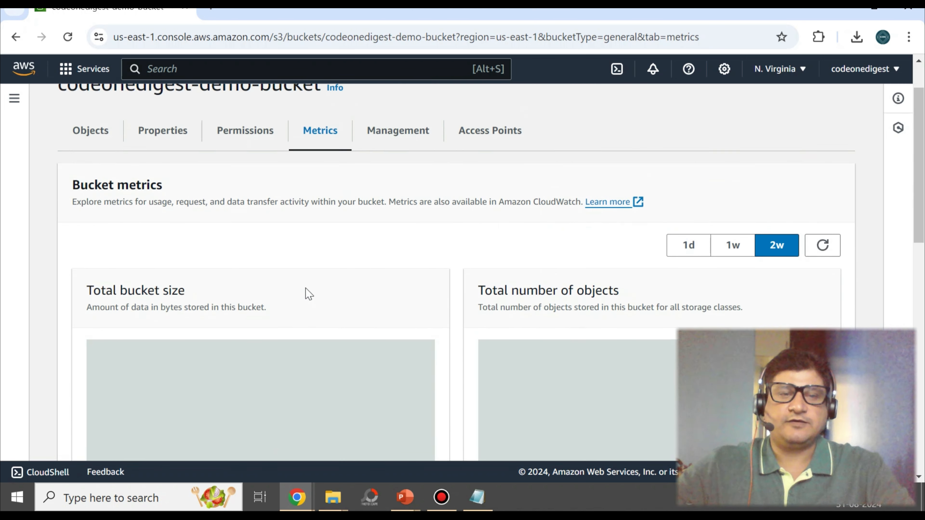
- Review the Management lifecycle and replication rules and the Access Points, then return to the empty Objects list
left_click(398, 131)
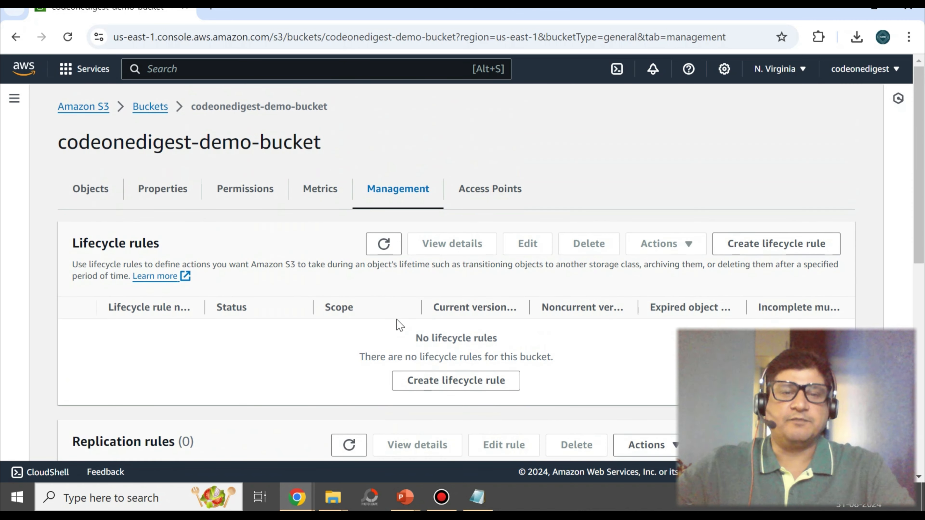
scroll("down", 3)
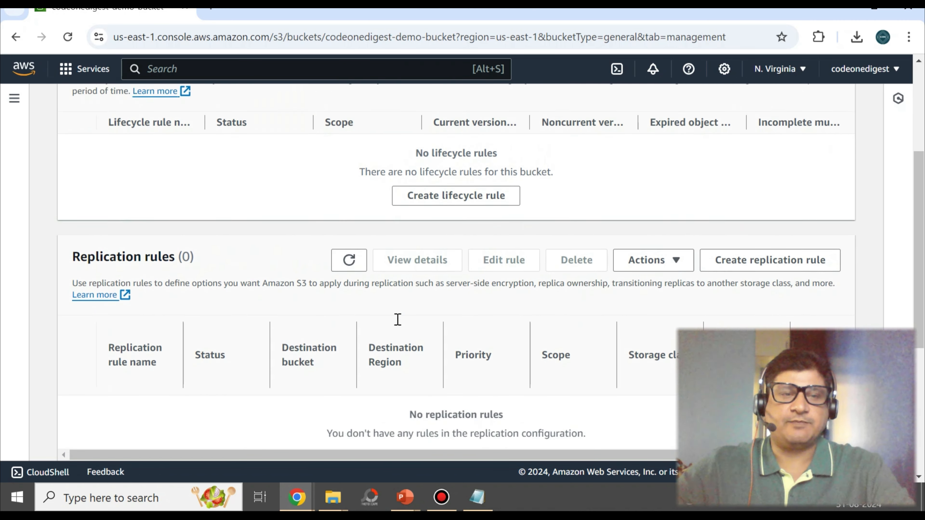
scroll("down", 3)
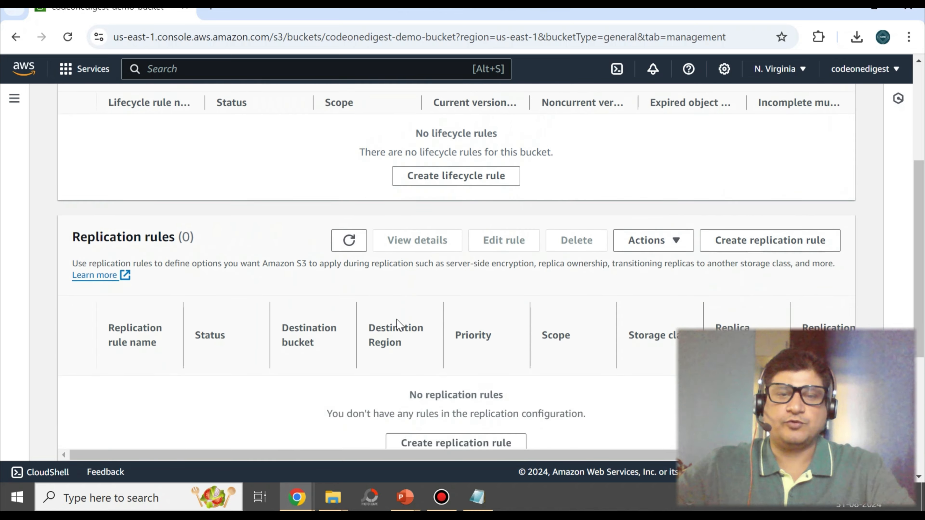
scroll("down", 3)
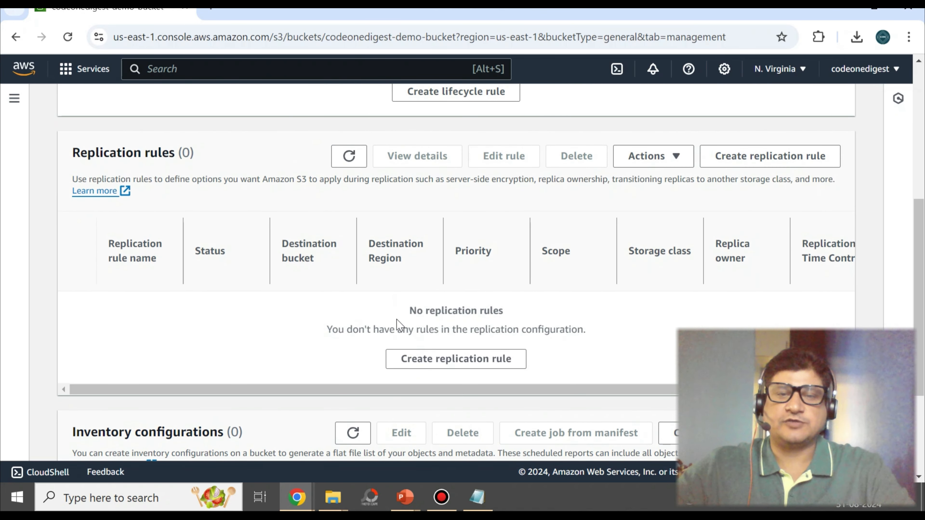
scroll("up", 3)
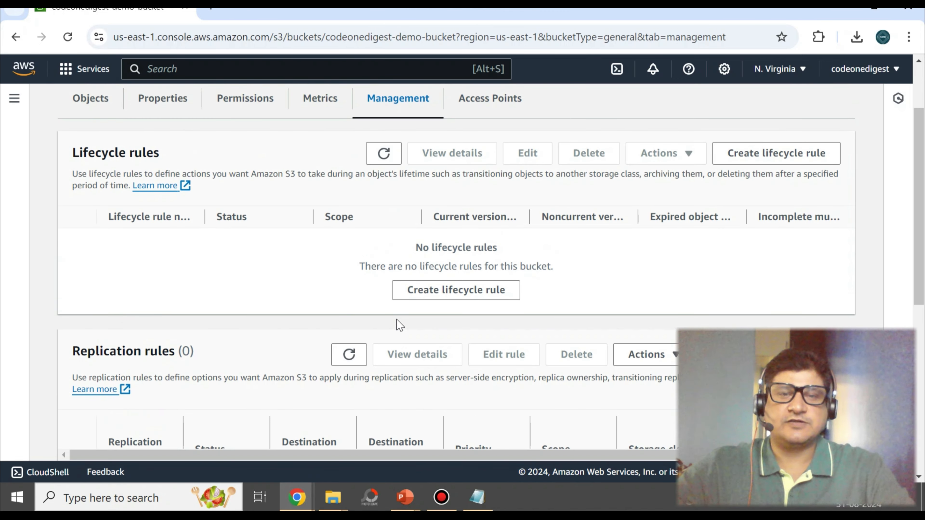
left_click(489, 97)
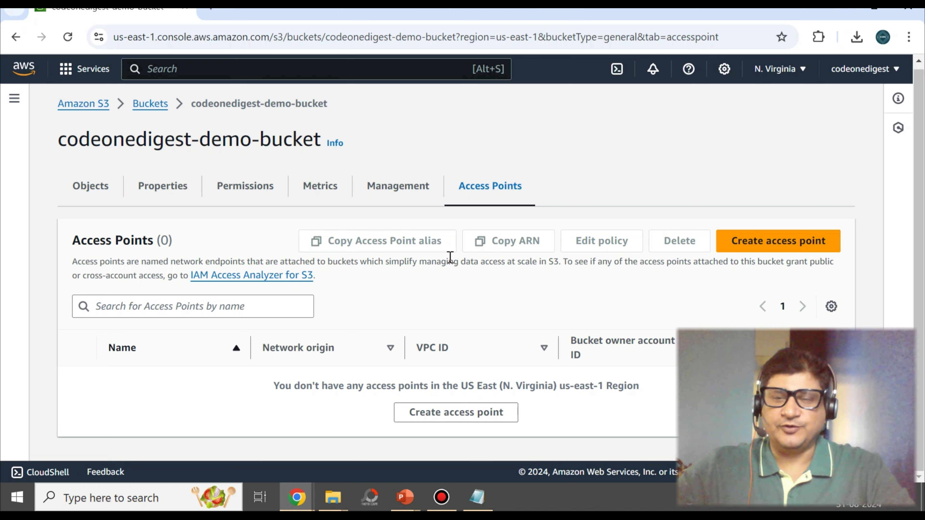
left_click(90, 185)
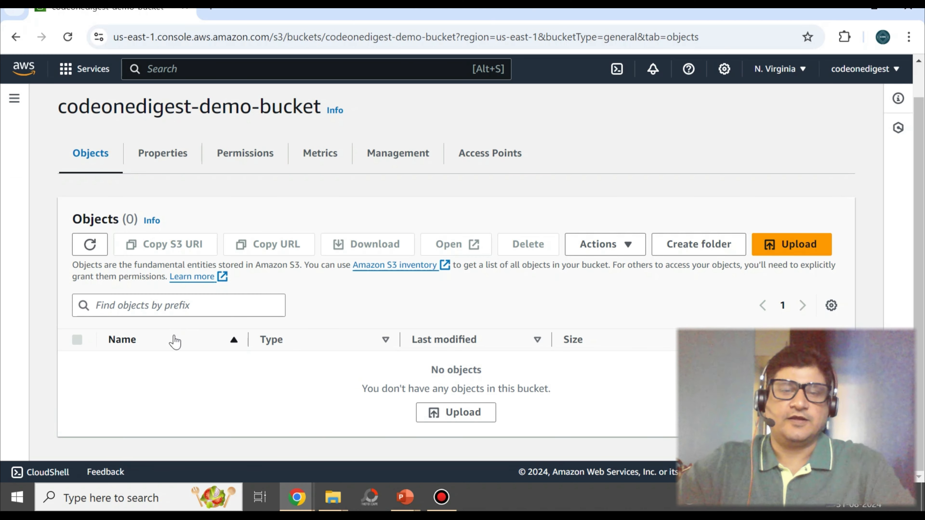
- Create a folder named My-test-folder in the bucket and open it, currently empty
left_click(698, 244)
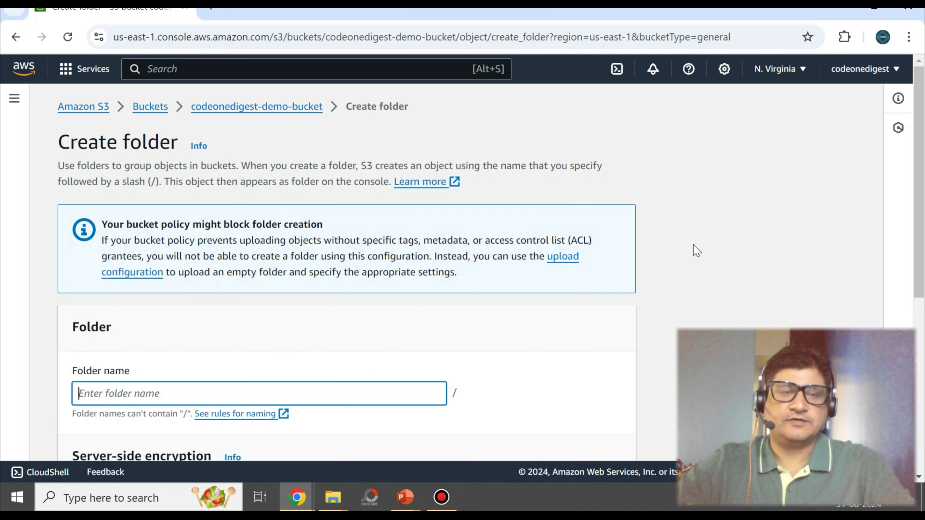
type("My-test-folder")
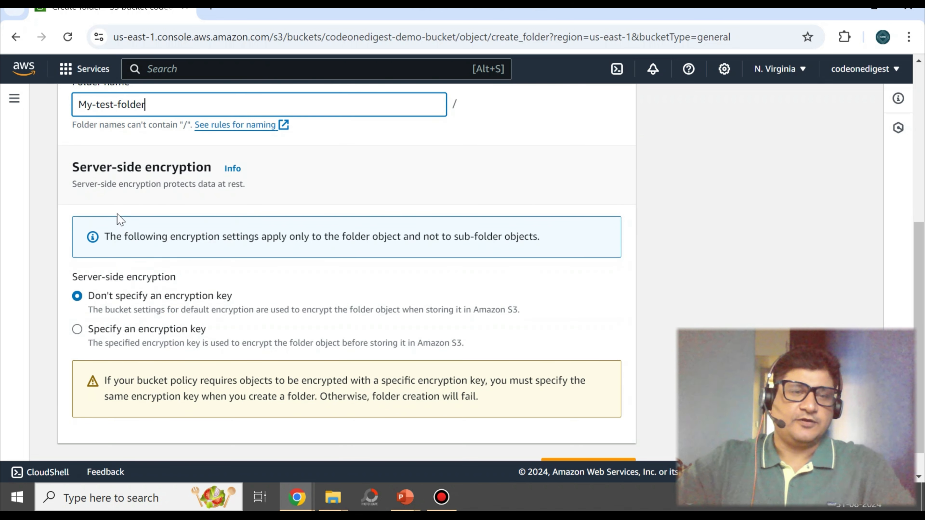
scroll("down", 3)
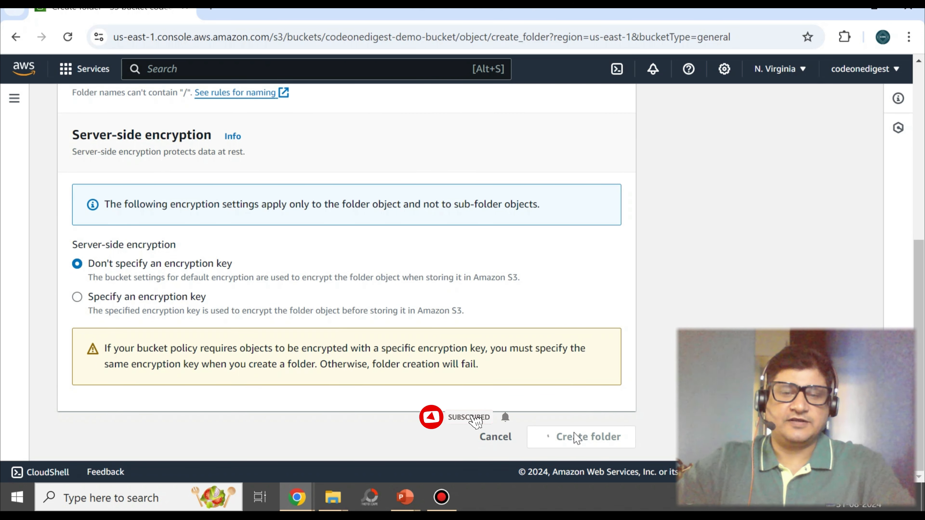
left_click(588, 437)
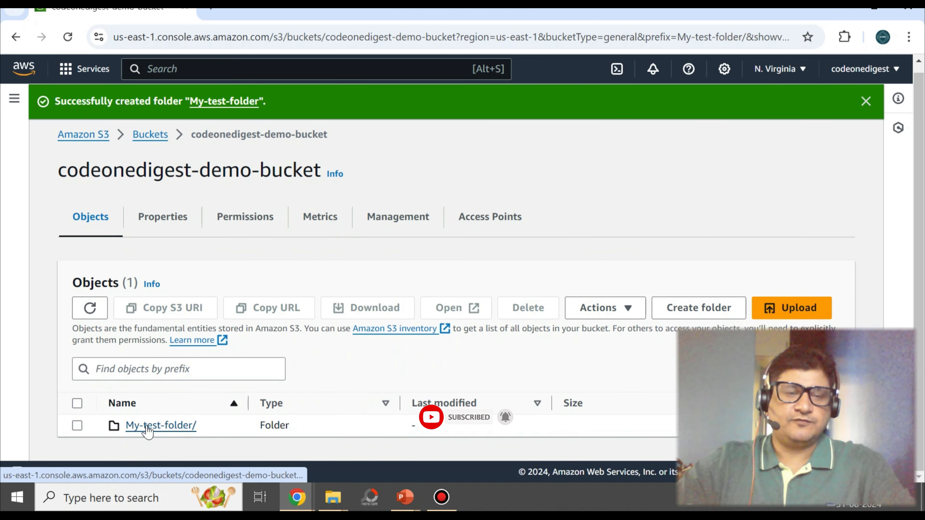
left_click(160, 425)
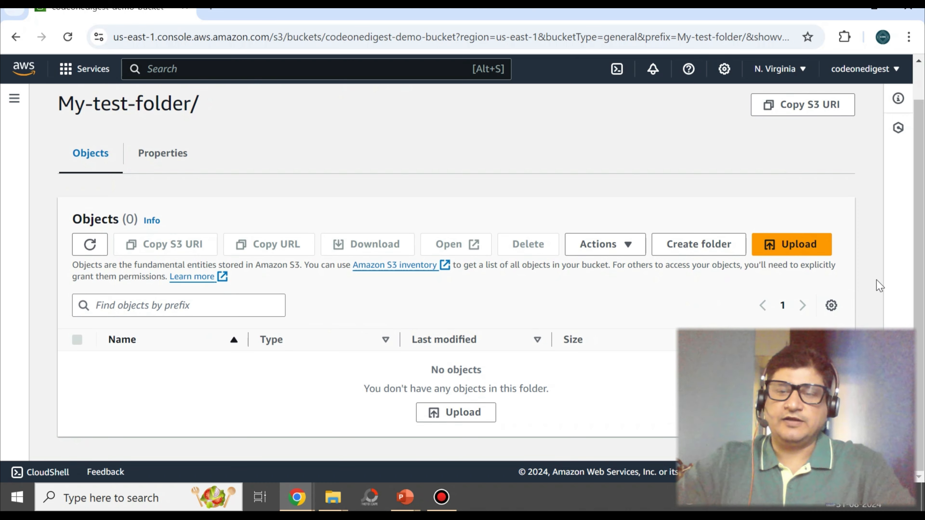
- Work in the empty My-test-folder object list before the local S3-bucket-test-file.txt is uploaded
left_click(791, 244)
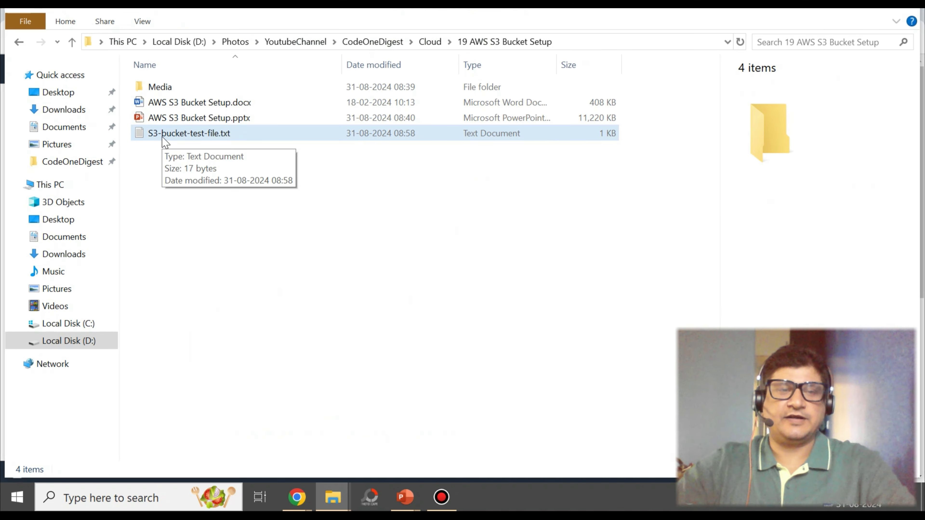
double_click(189, 133)
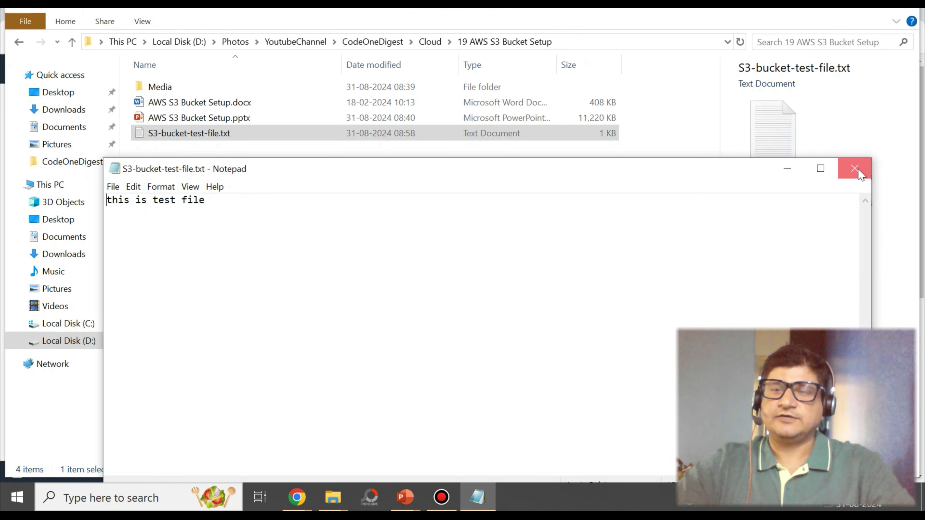
left_click(854, 169)
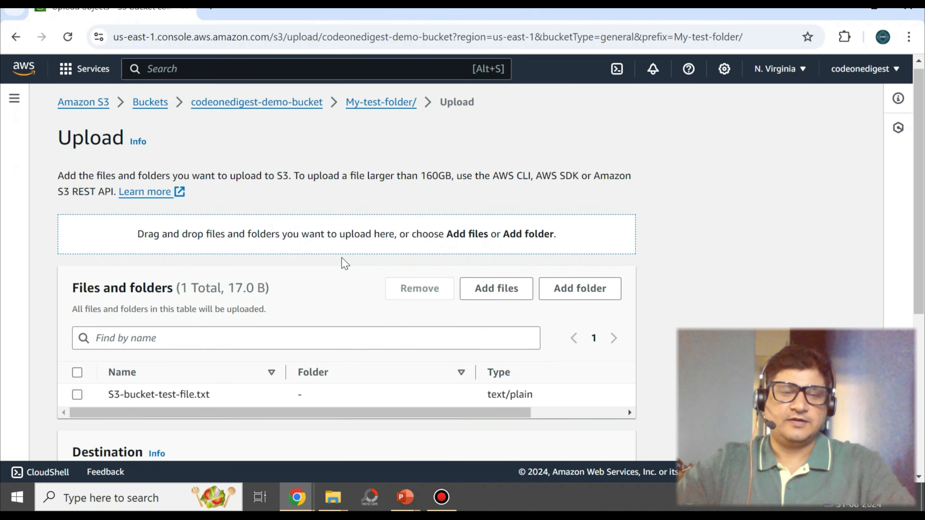
- Confirm the upload so S3-bucket-test-file.txt lands in My-test-folder
scroll("down", 3)
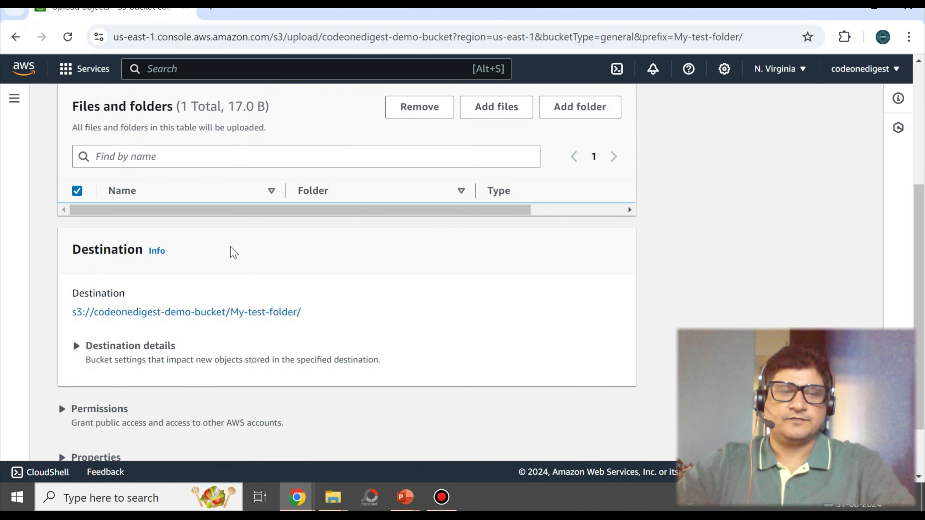
scroll("down", 3)
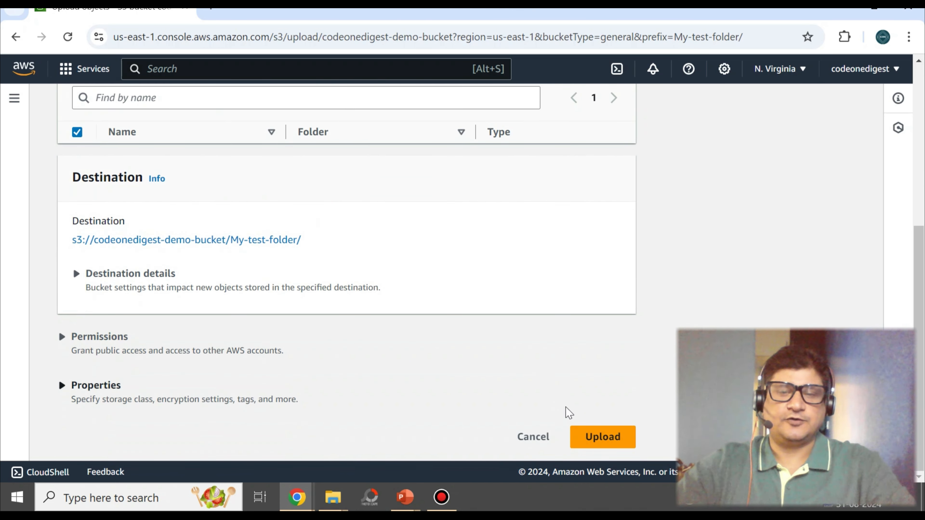
left_click(602, 437)
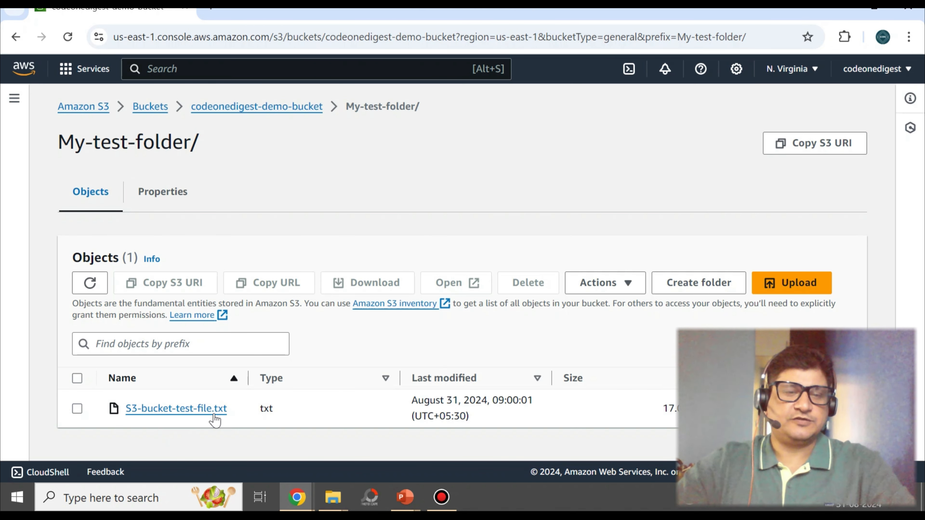
mouse_move(561, 370)
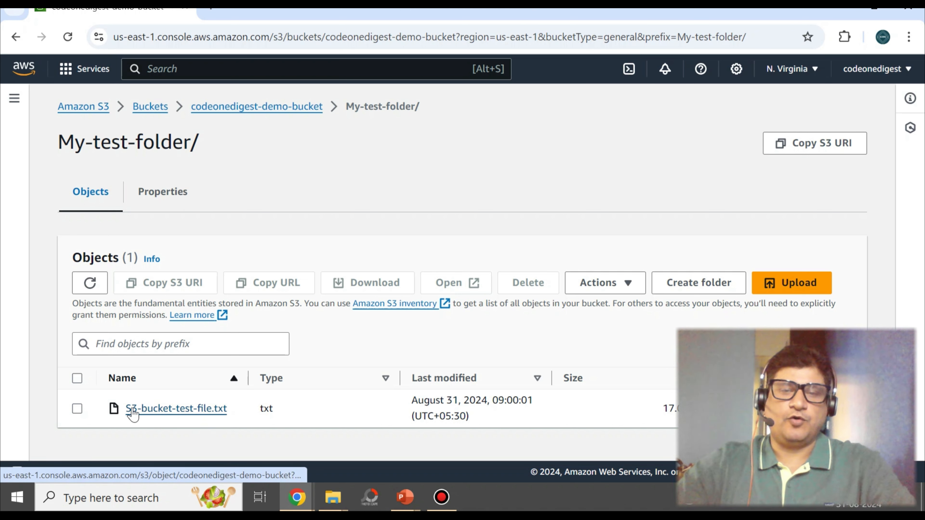
- Select S3-bucket-test-file.txt and download it to the local Downloads folder
left_click(76, 408)
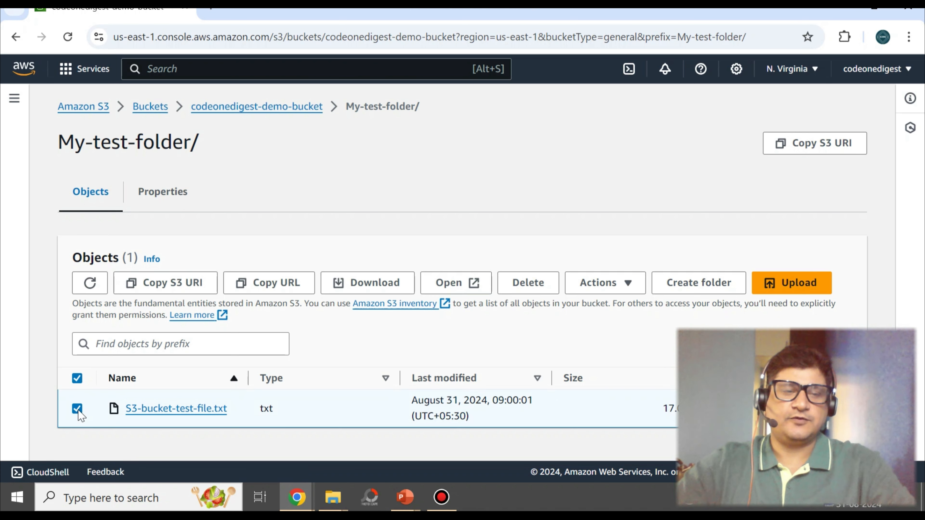
mouse_move(256, 289)
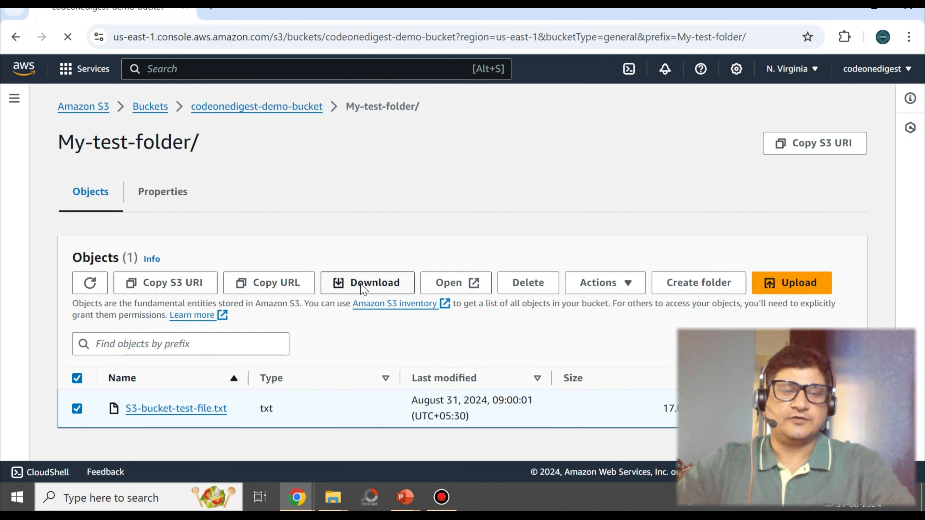
left_click(367, 282)
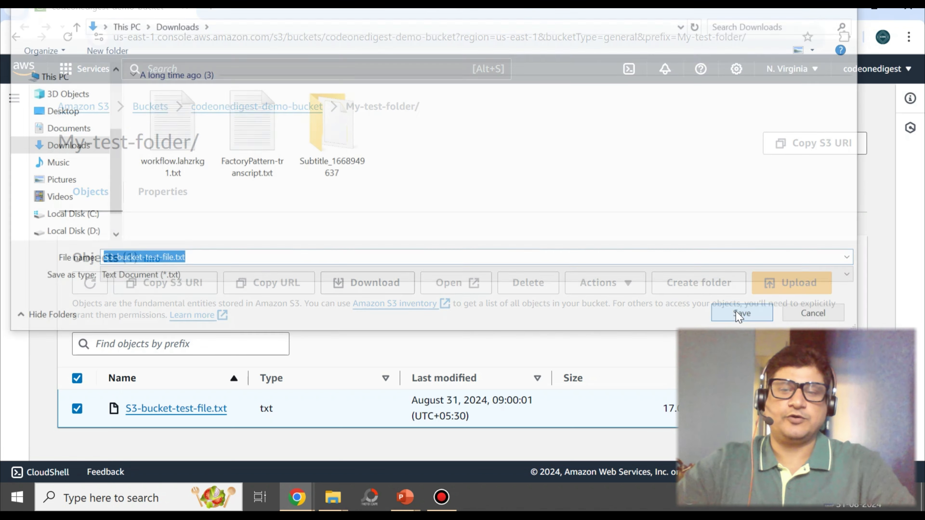
left_click(741, 313)
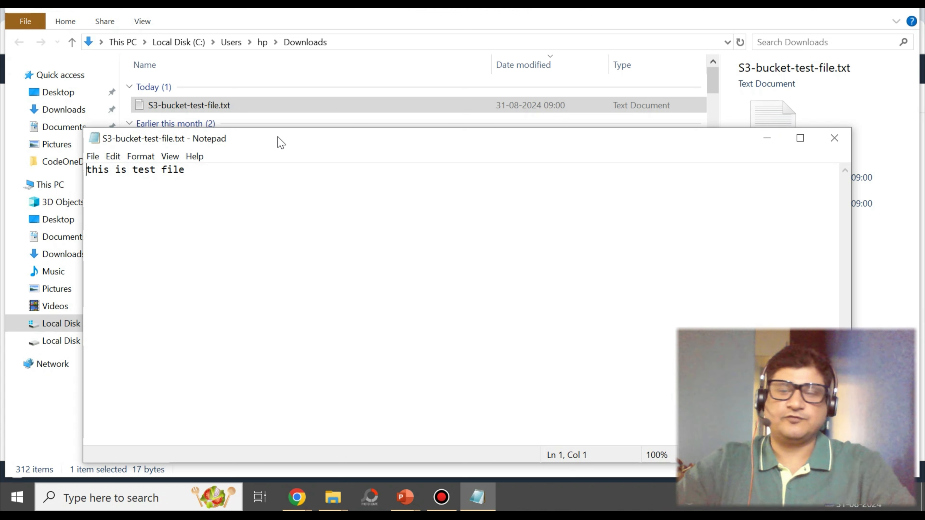
mouse_move(289, 142)
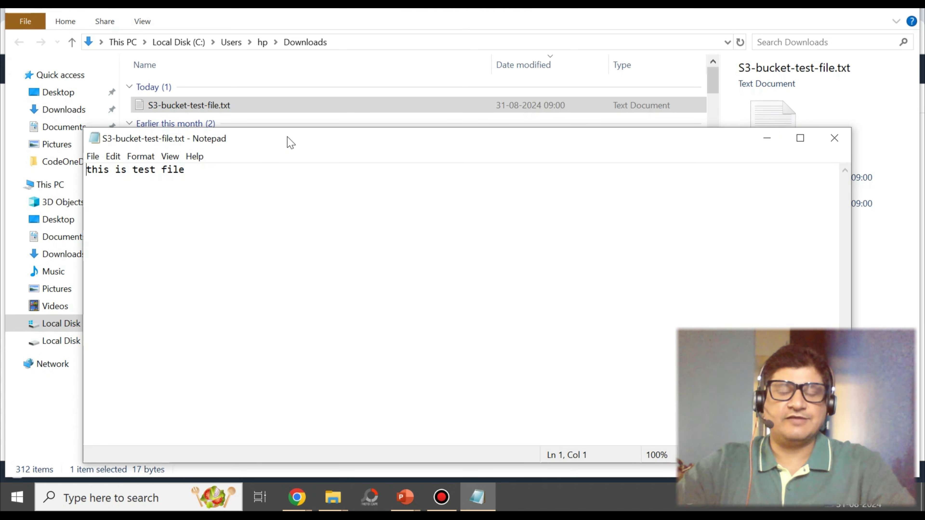
mouse_move(305, 240)
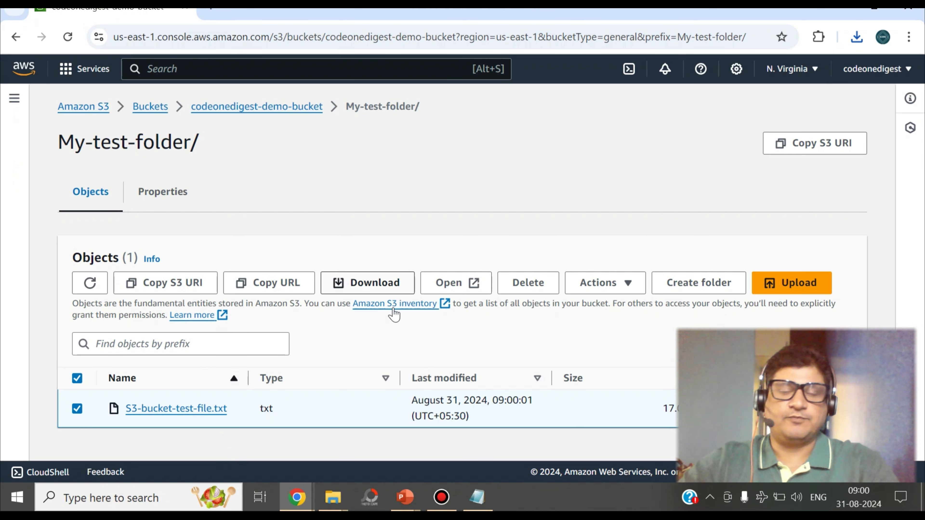
mouse_move(239, 343)
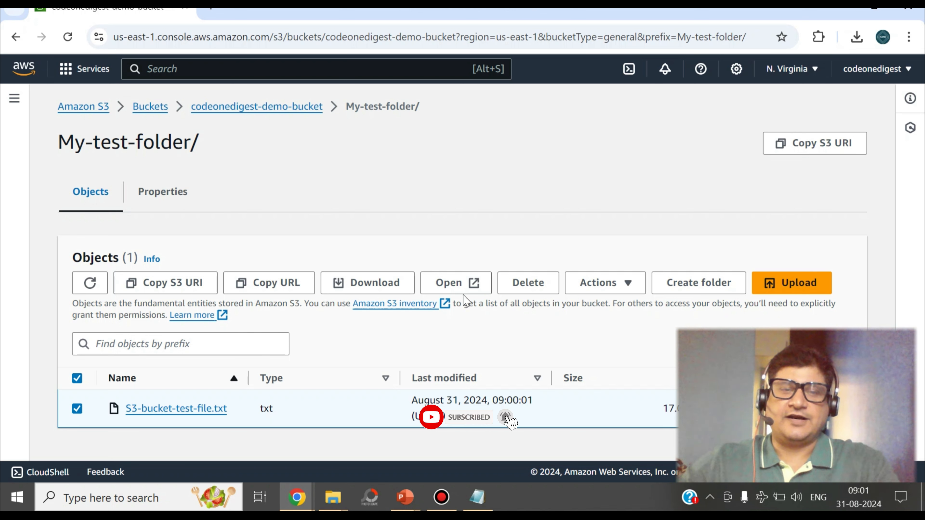
mouse_move(509, 271)
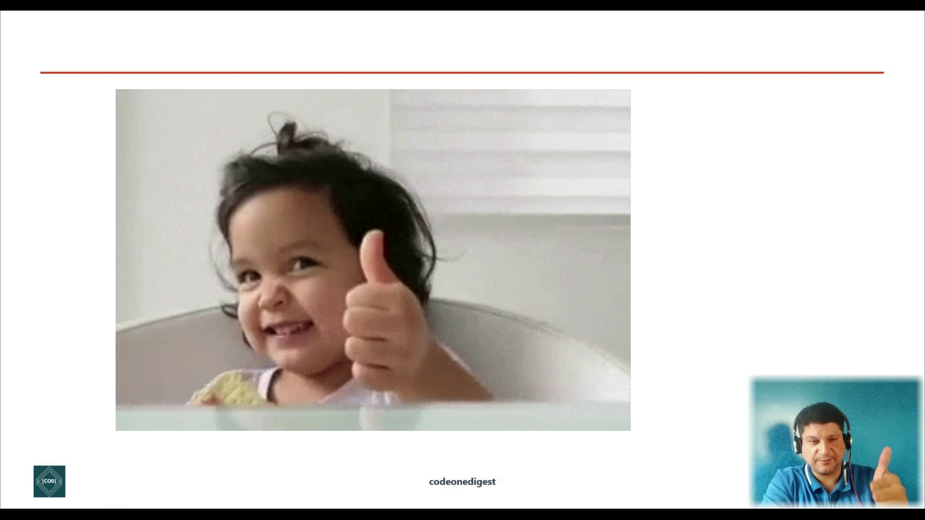
- Advance the slideshow to the codeonedigest channel videos slide
key("Right")
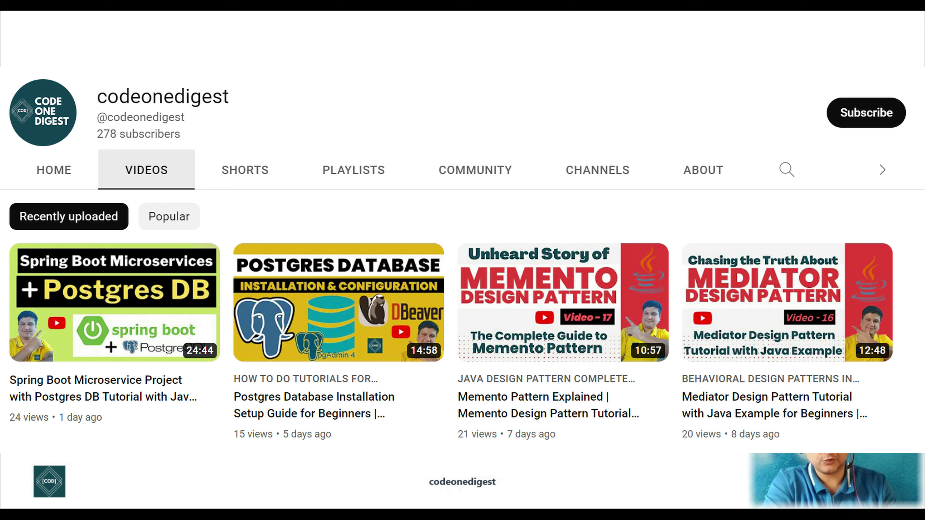
scroll("down", 3)
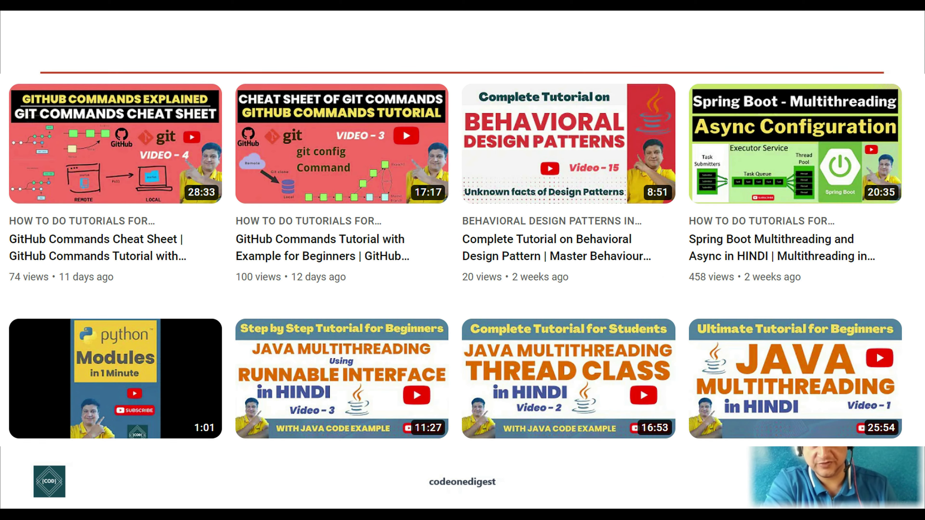